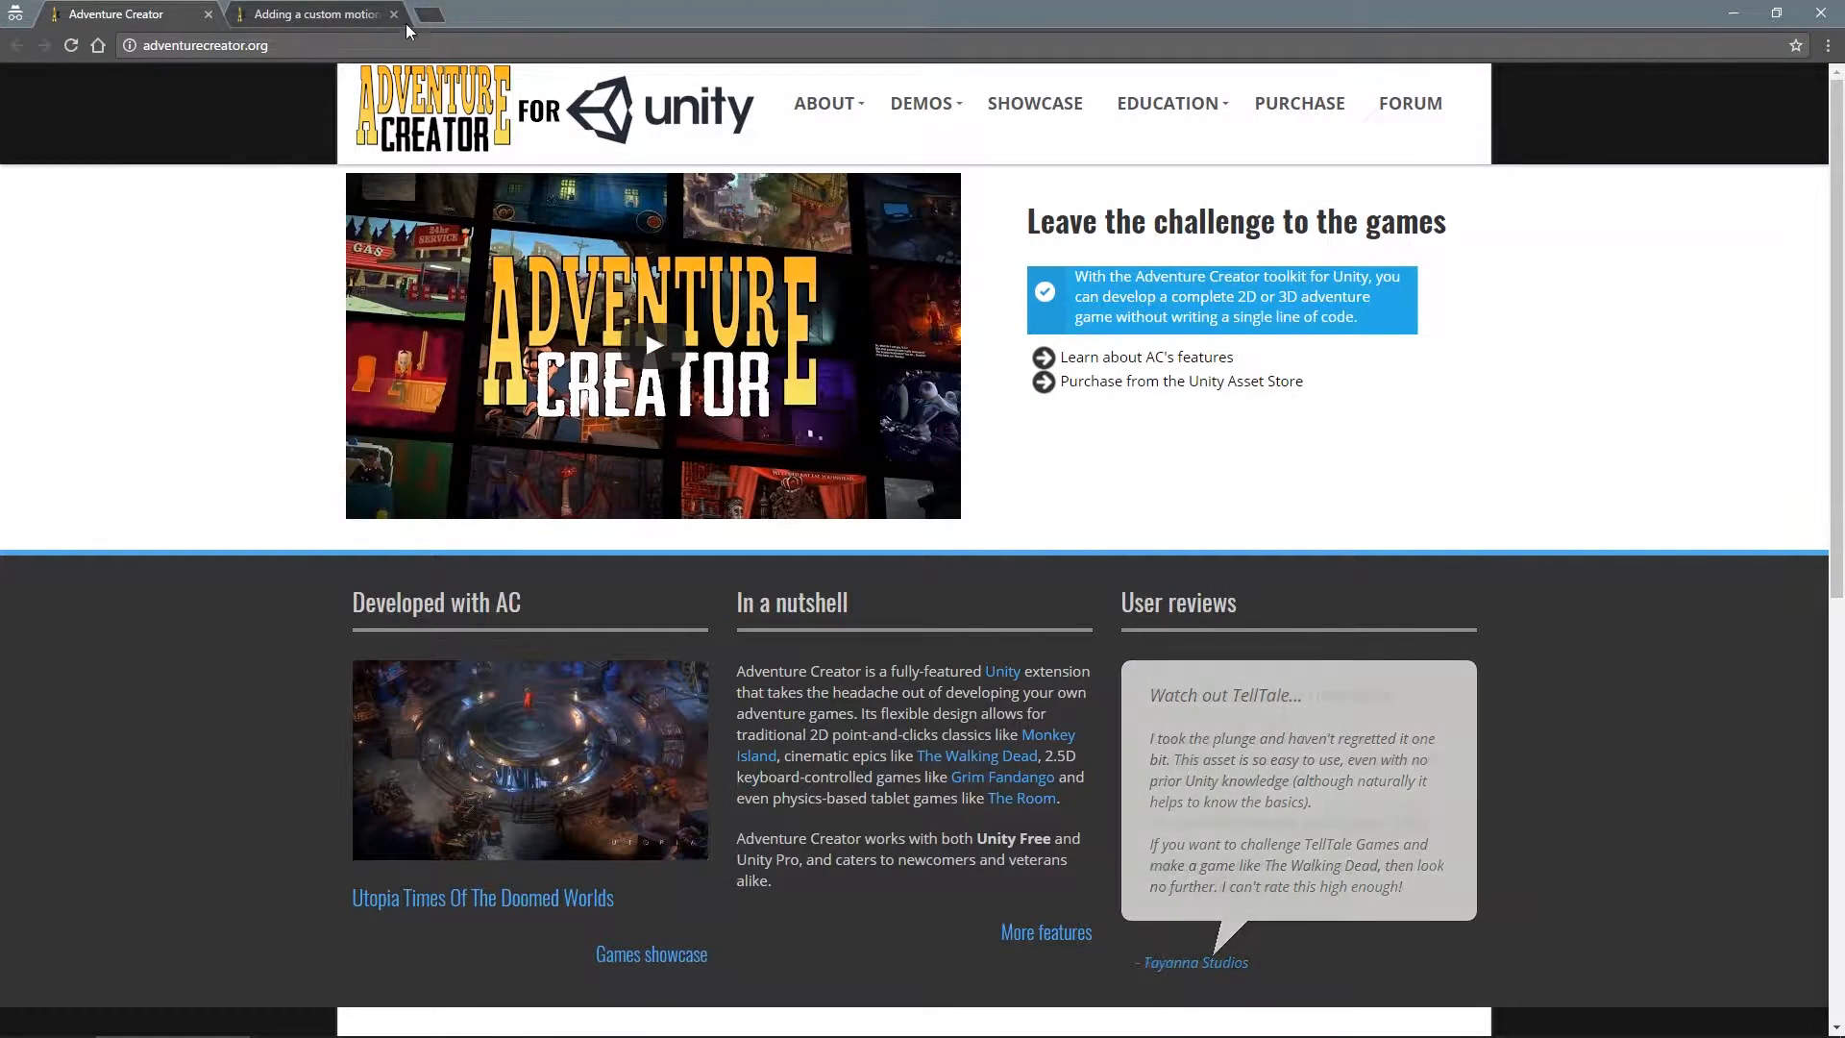
# Step: Skim through the 'Adding a custom motion controller' tutorial's setup steps in the browser
pyautogui.click(313, 13)
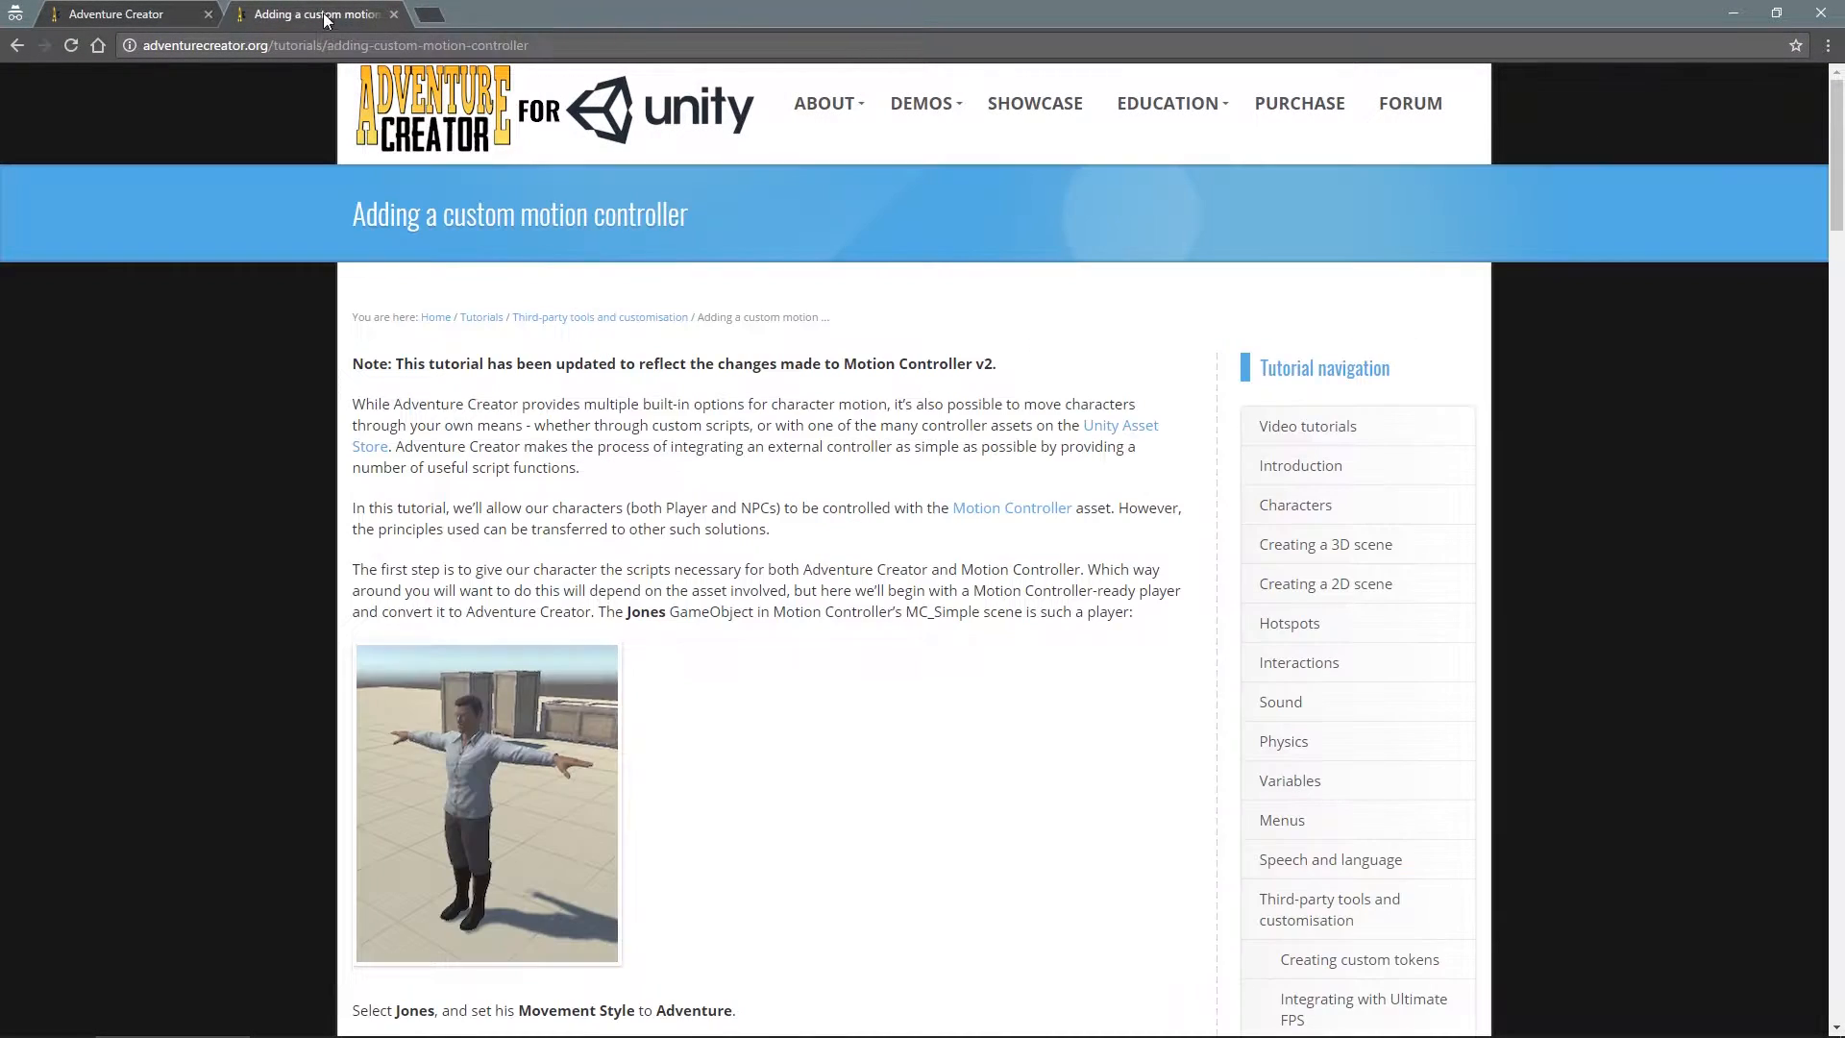
pyautogui.scroll(-3)
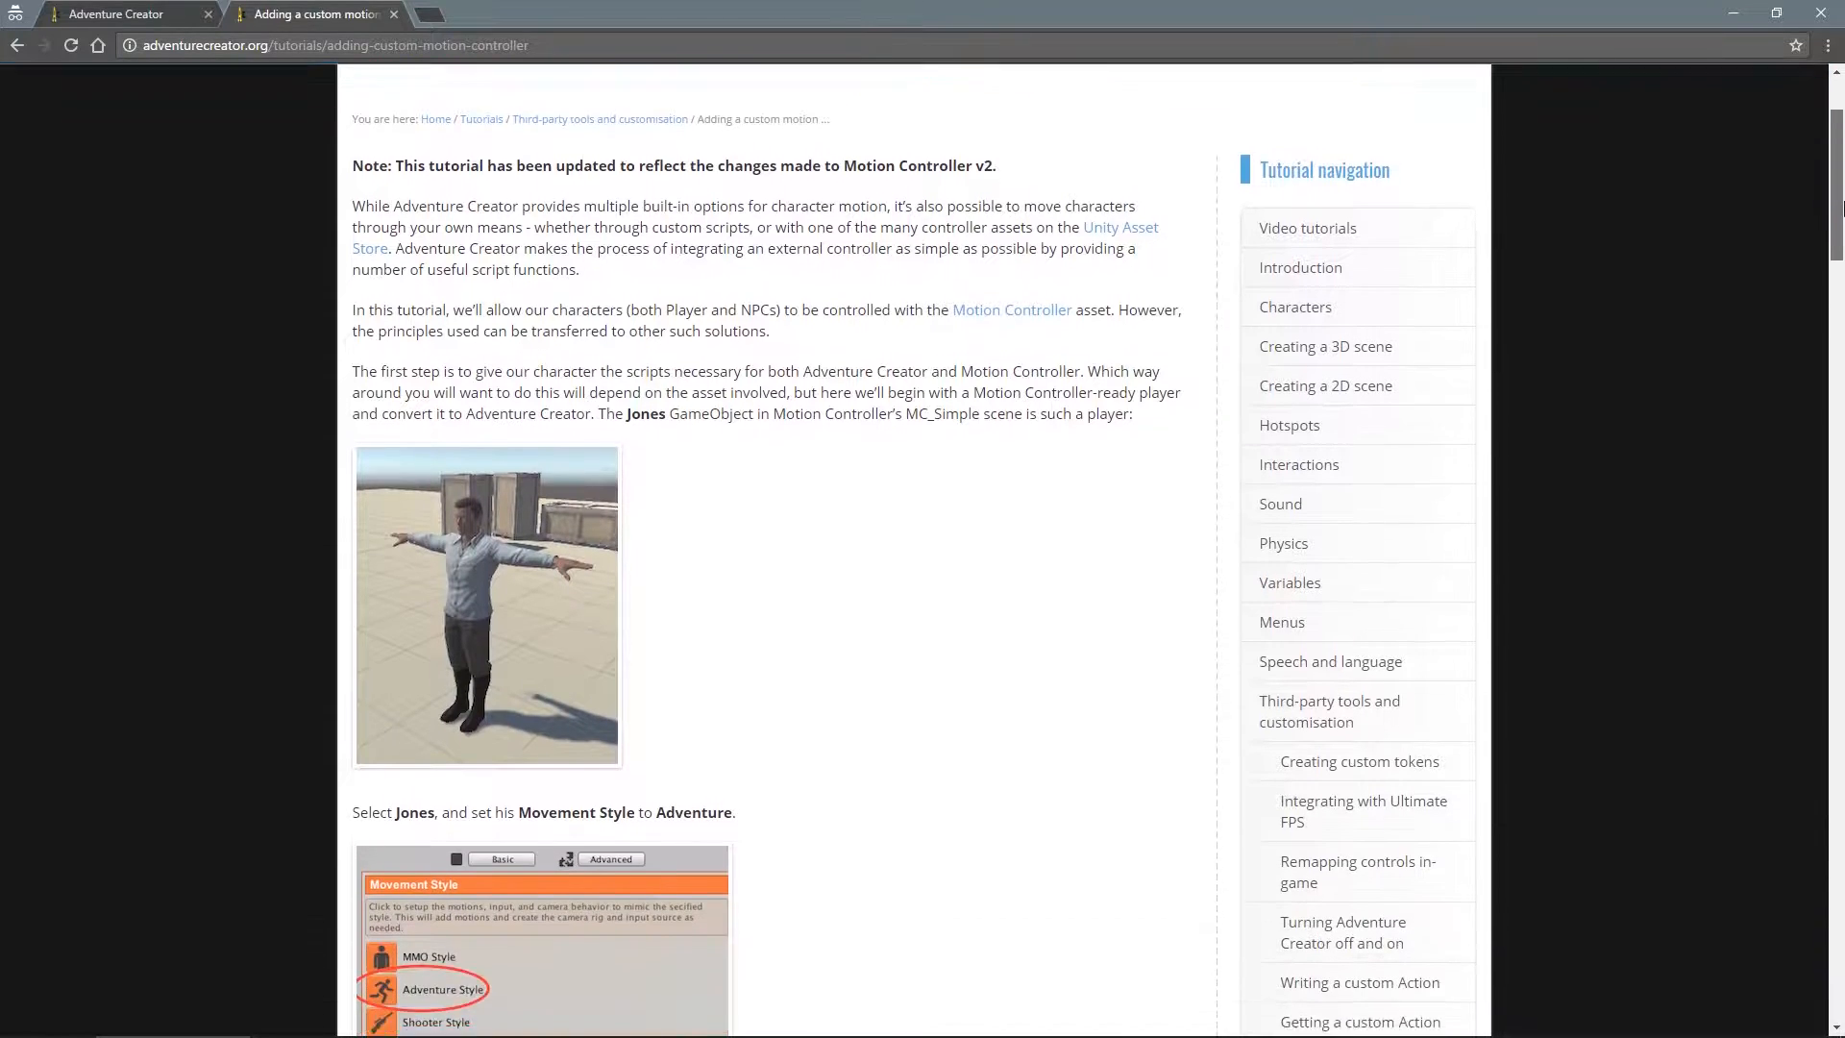
pyautogui.scroll(-3)
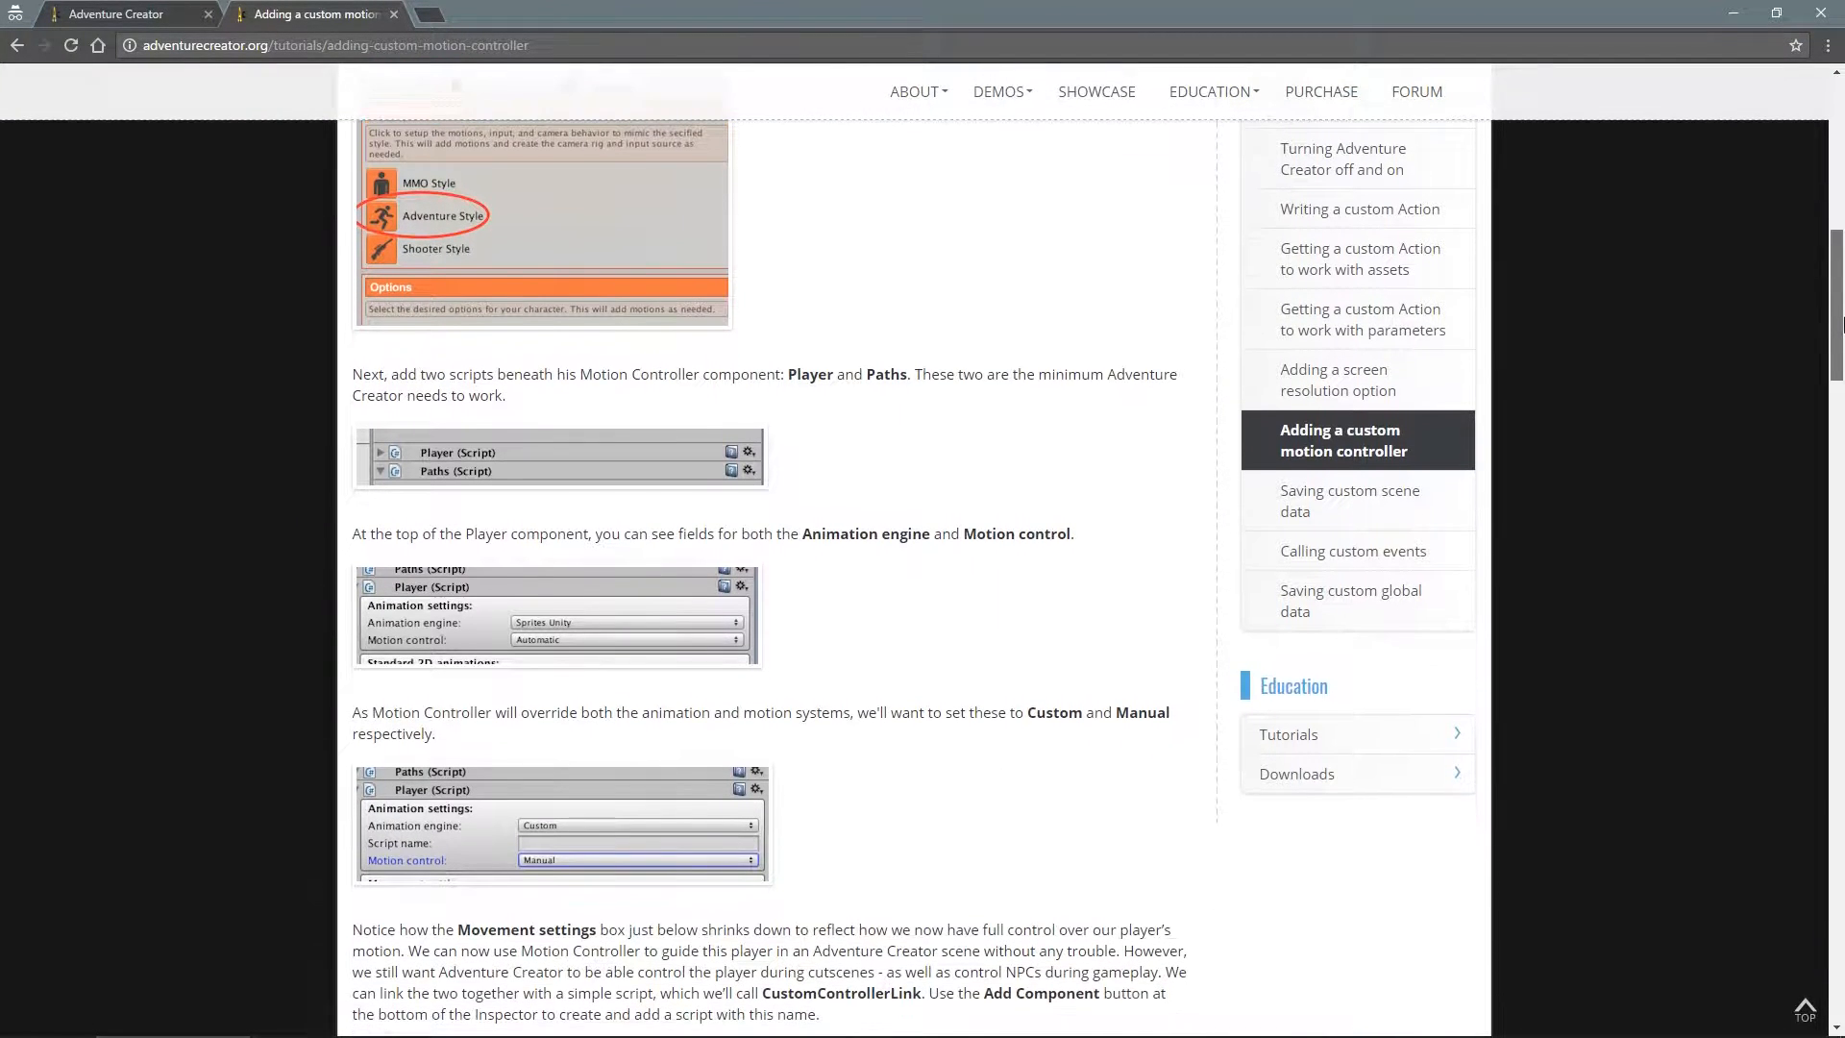
pyautogui.scroll(-3)
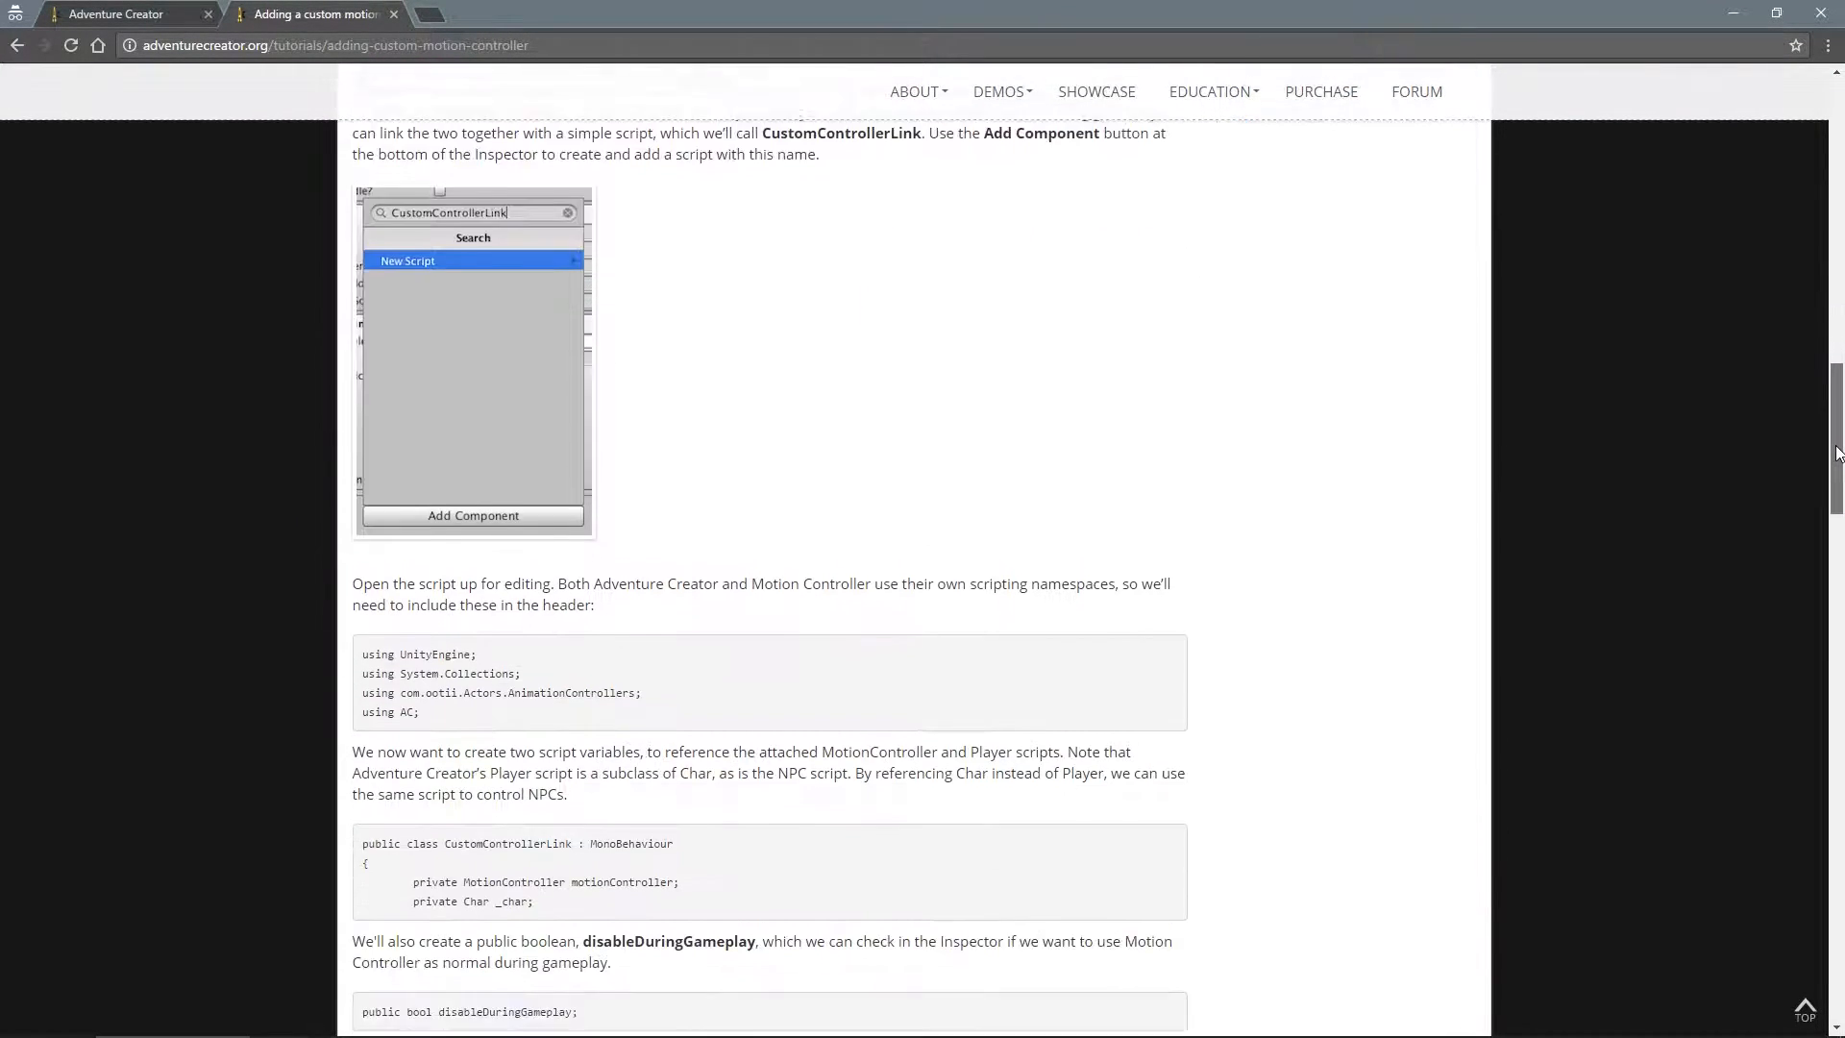
pyautogui.scroll(-3)
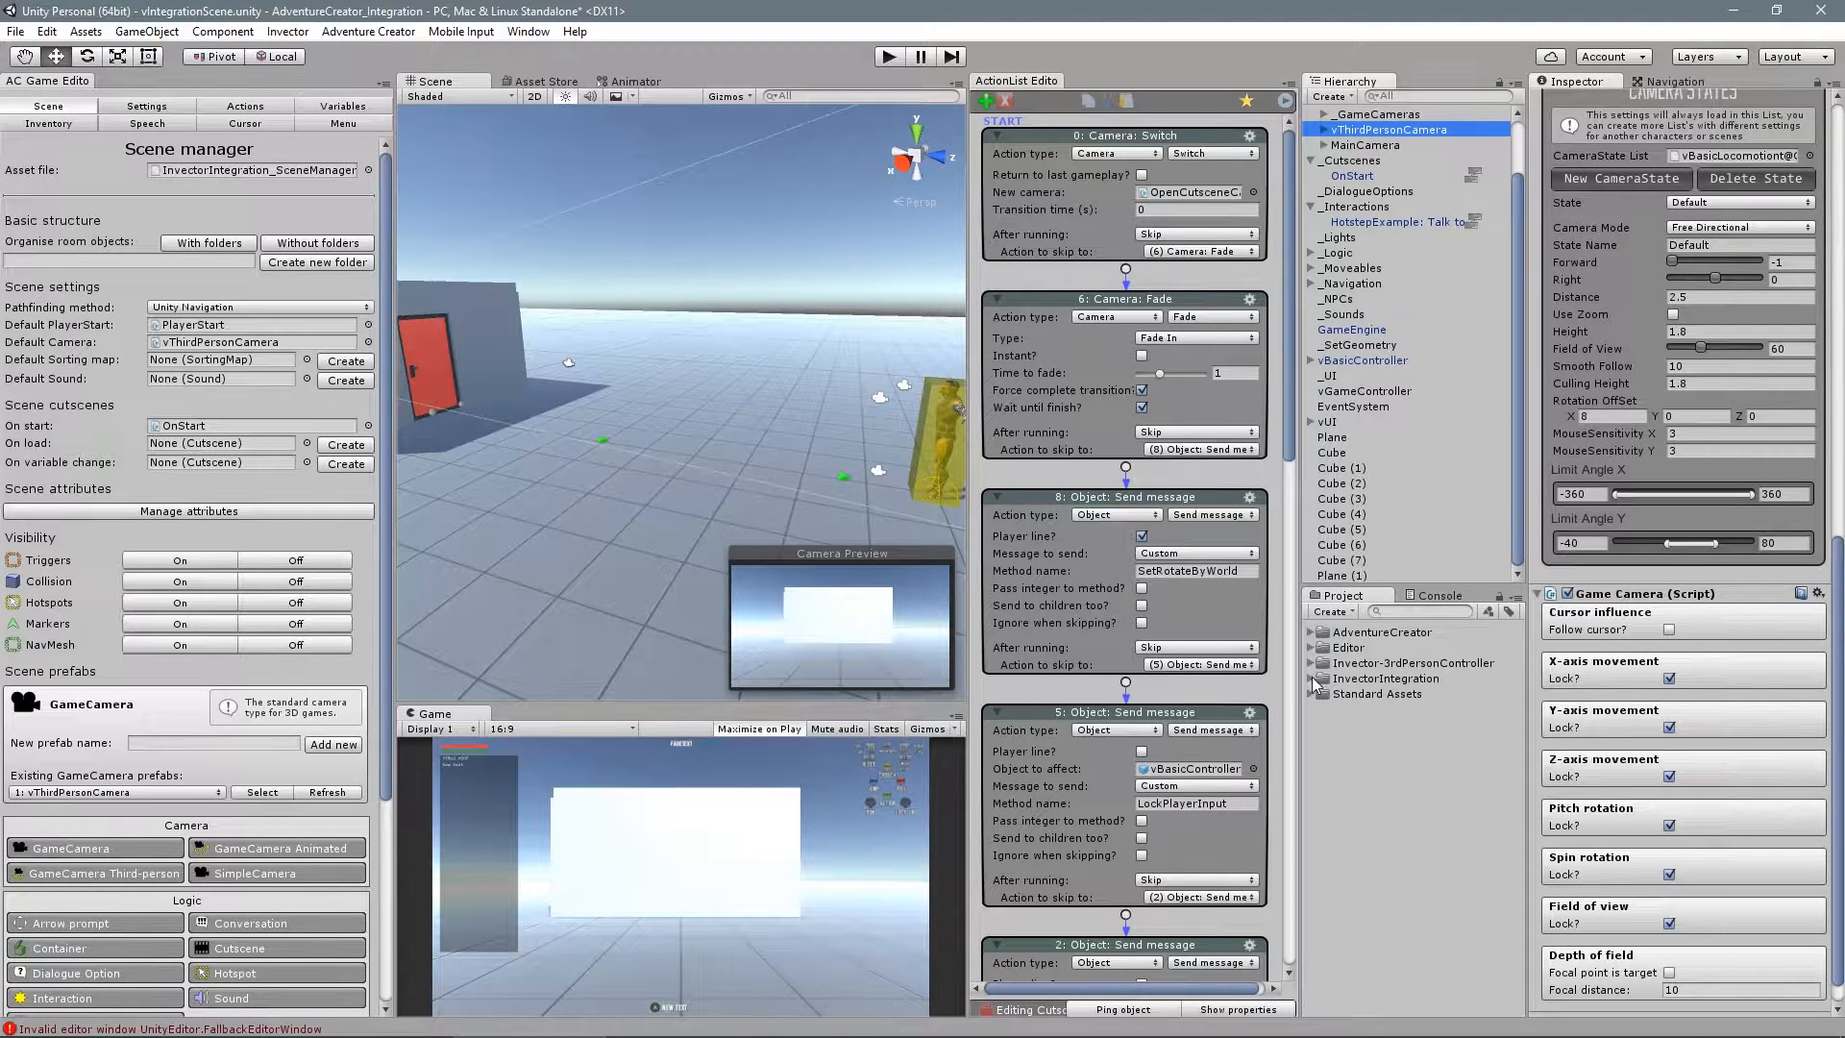
# Step: Open the vInvectorACLink script from the InvectorIntegration folder in Visual Studio
pyautogui.click(1387, 769)
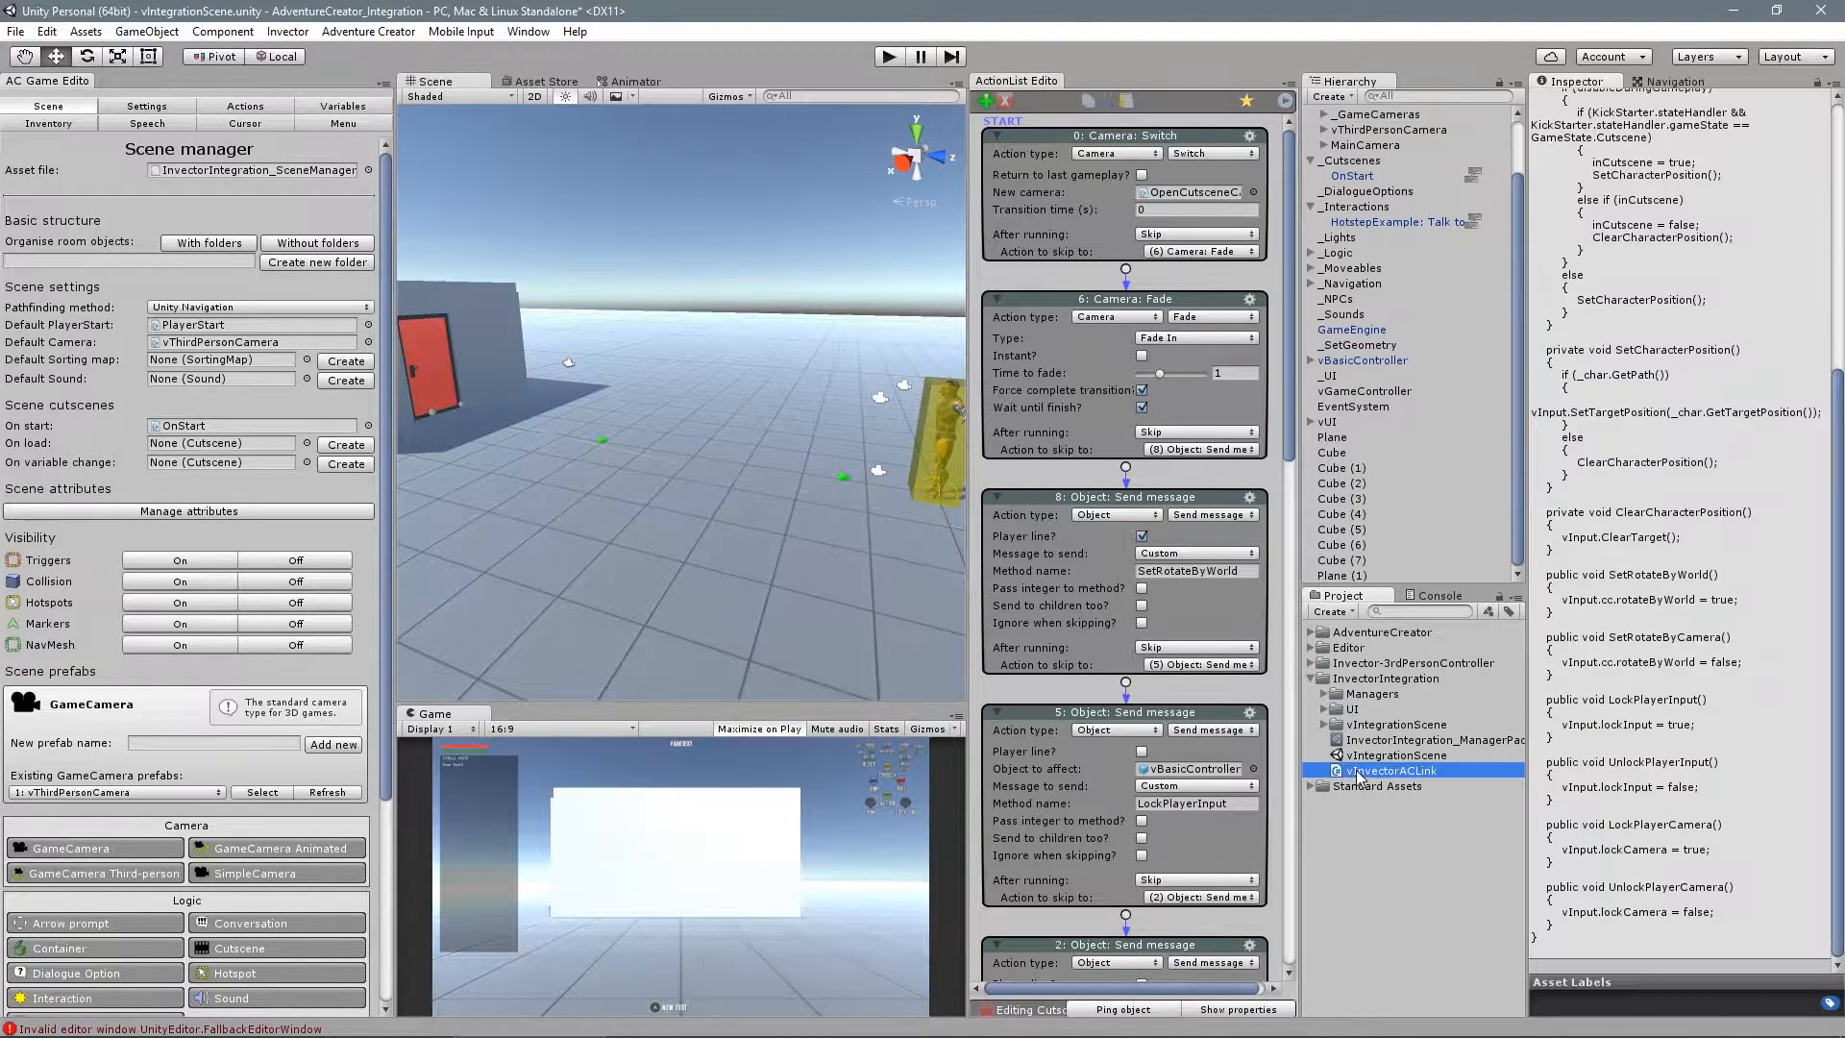
pyautogui.click(1403, 770)
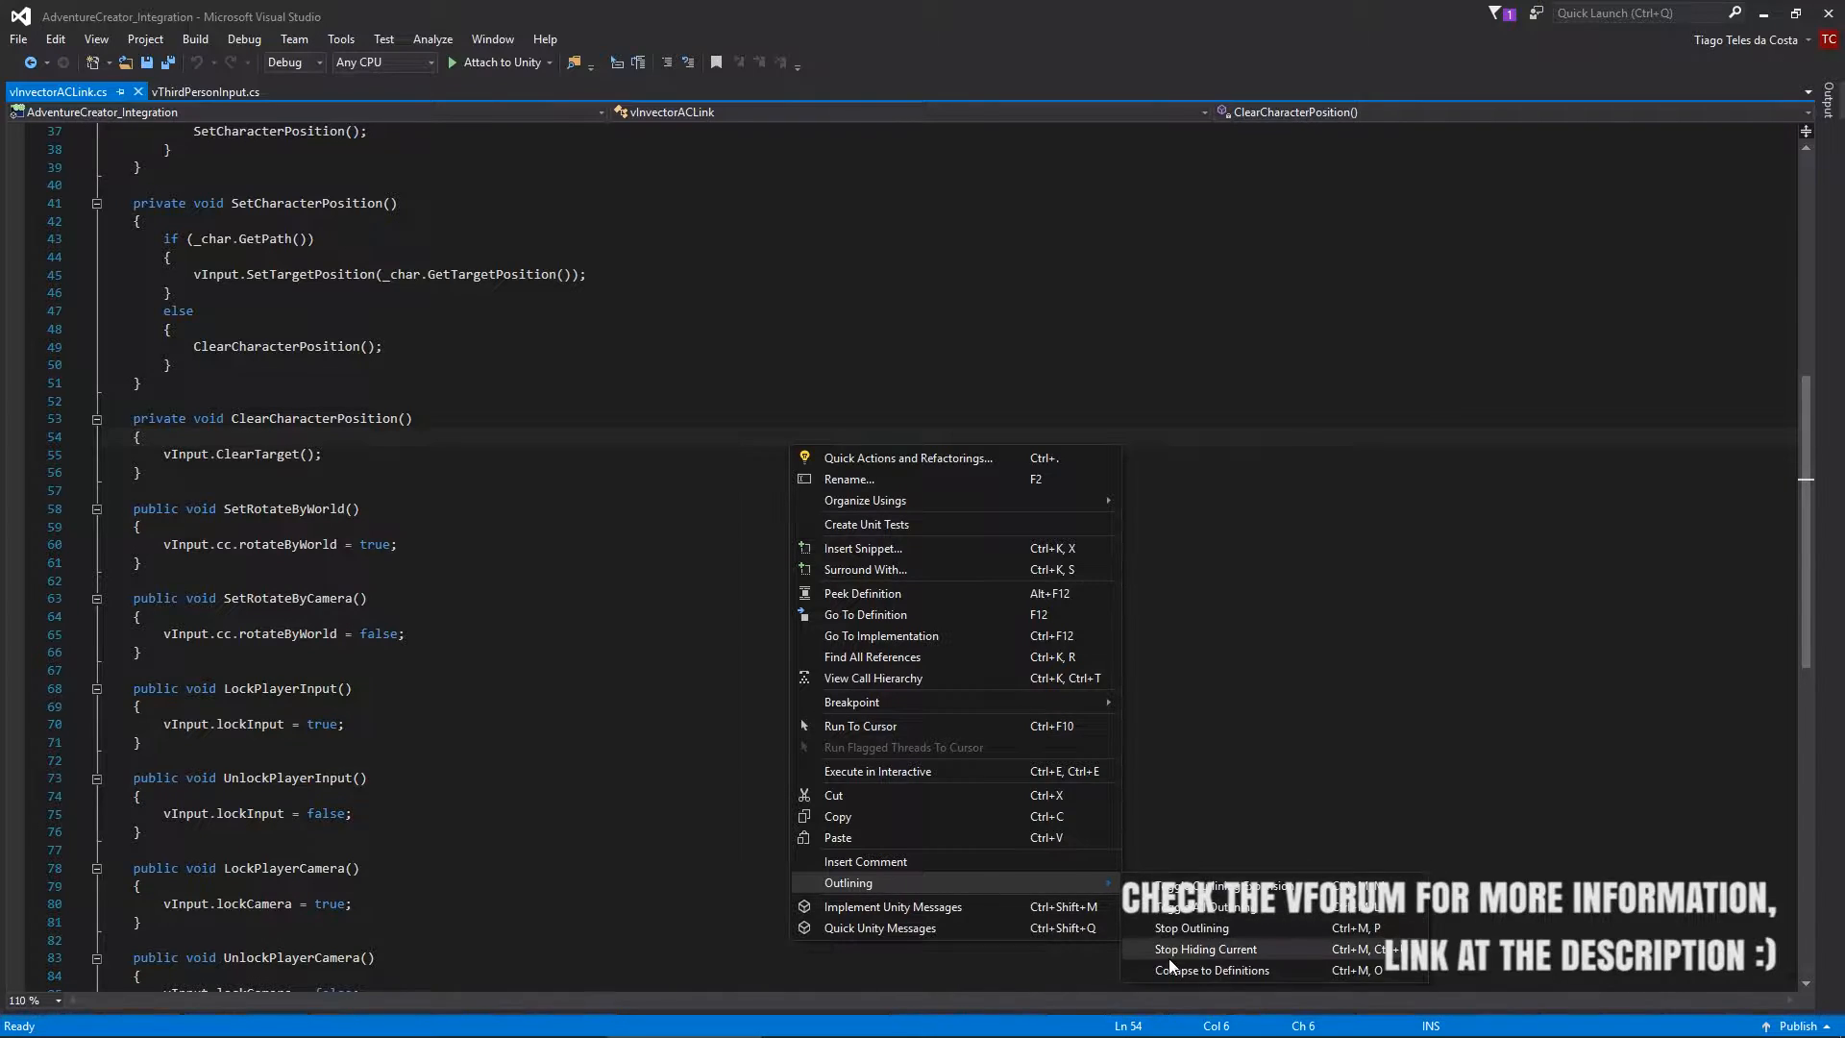
# Step: Expand the collapsed code to review the script's positioning, rotation and locking methods
pyautogui.click(1213, 969)
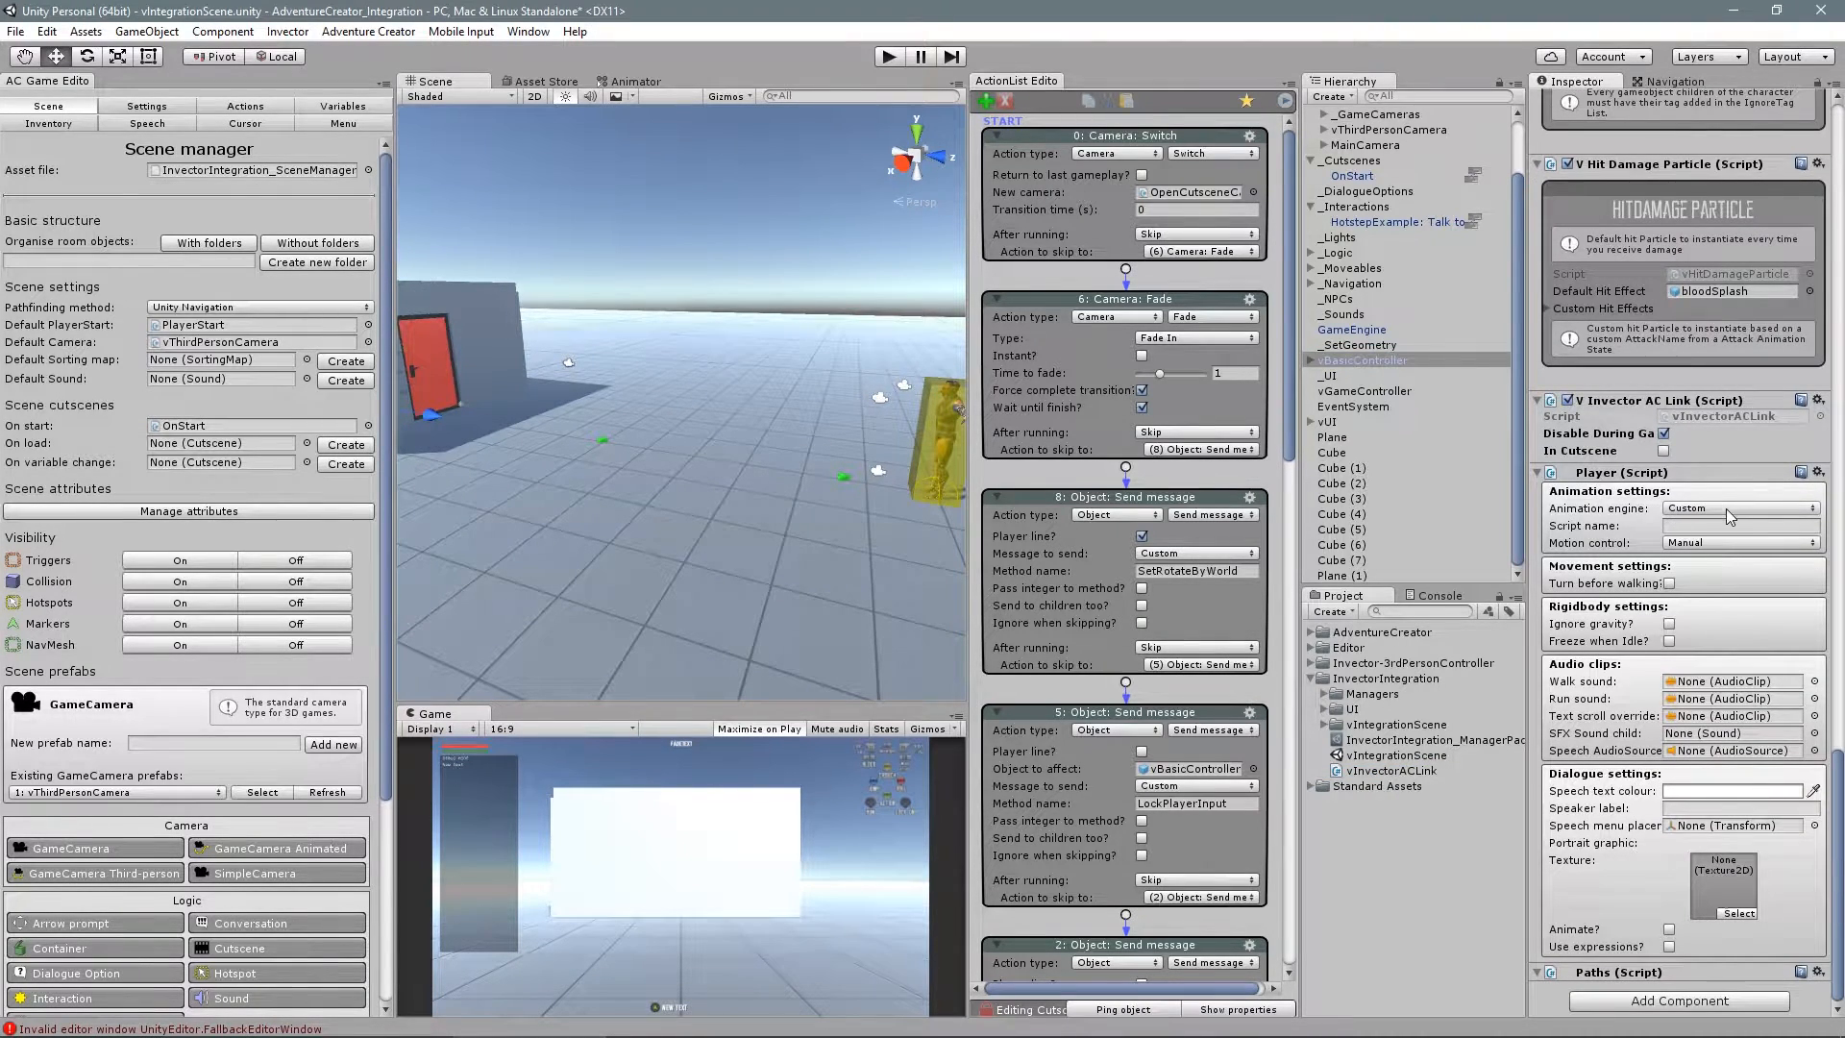
# Step: Confirm the Player component's animation engine stays set to Custom
pyautogui.click(1737, 507)
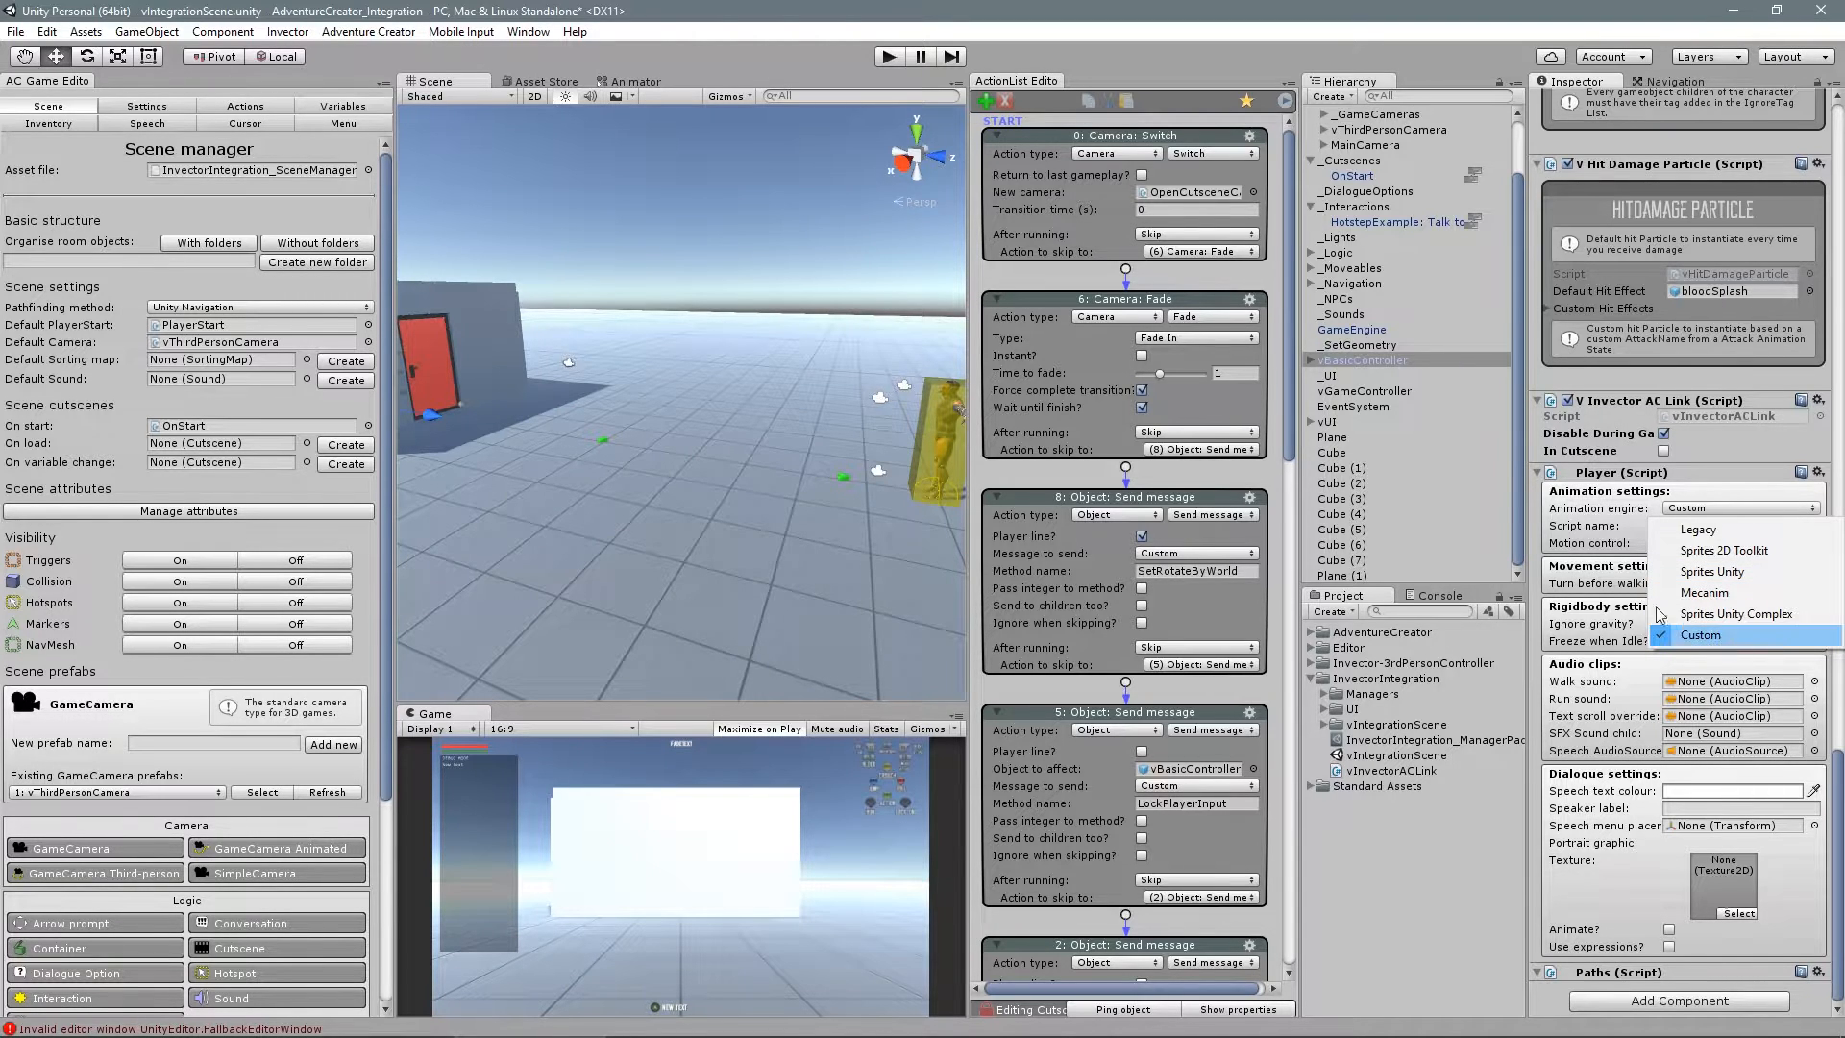
pyautogui.click(1704, 606)
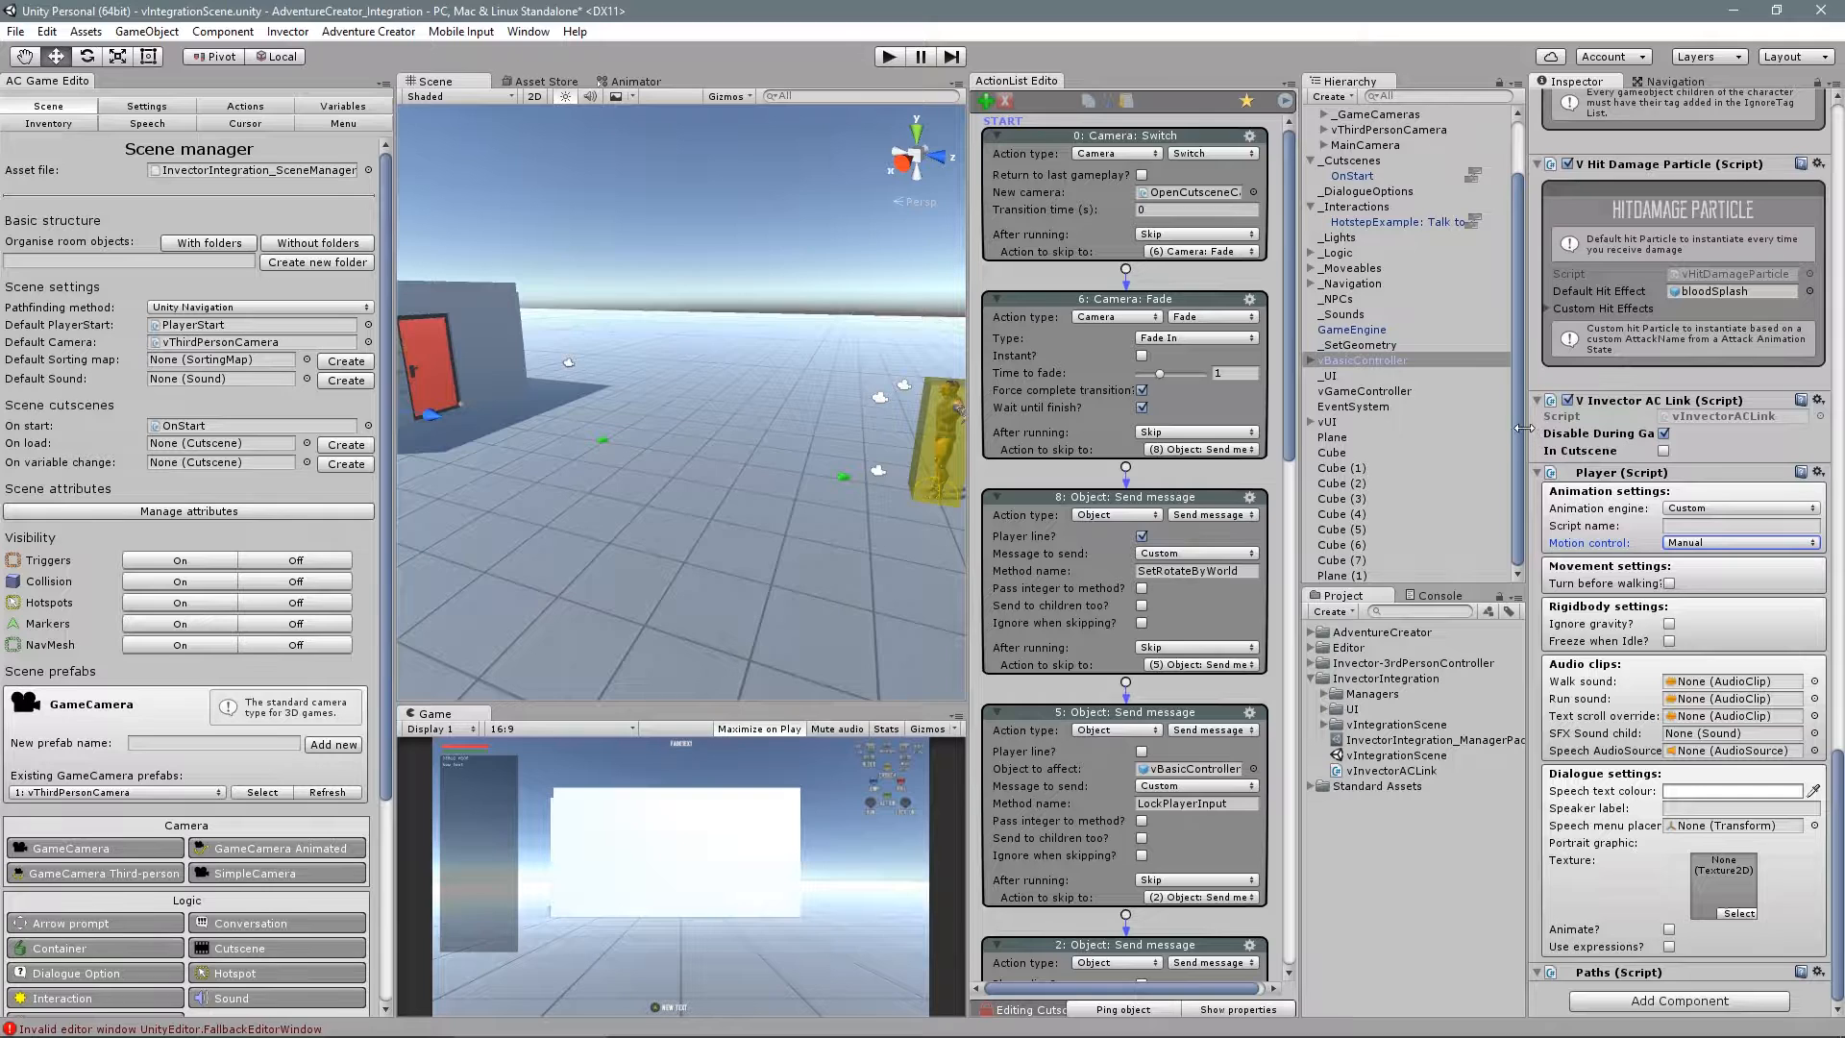
# Step: Select vThirdPersonCamera under the cameras group and view its Game Camera lock settings
pyautogui.click(1370, 373)
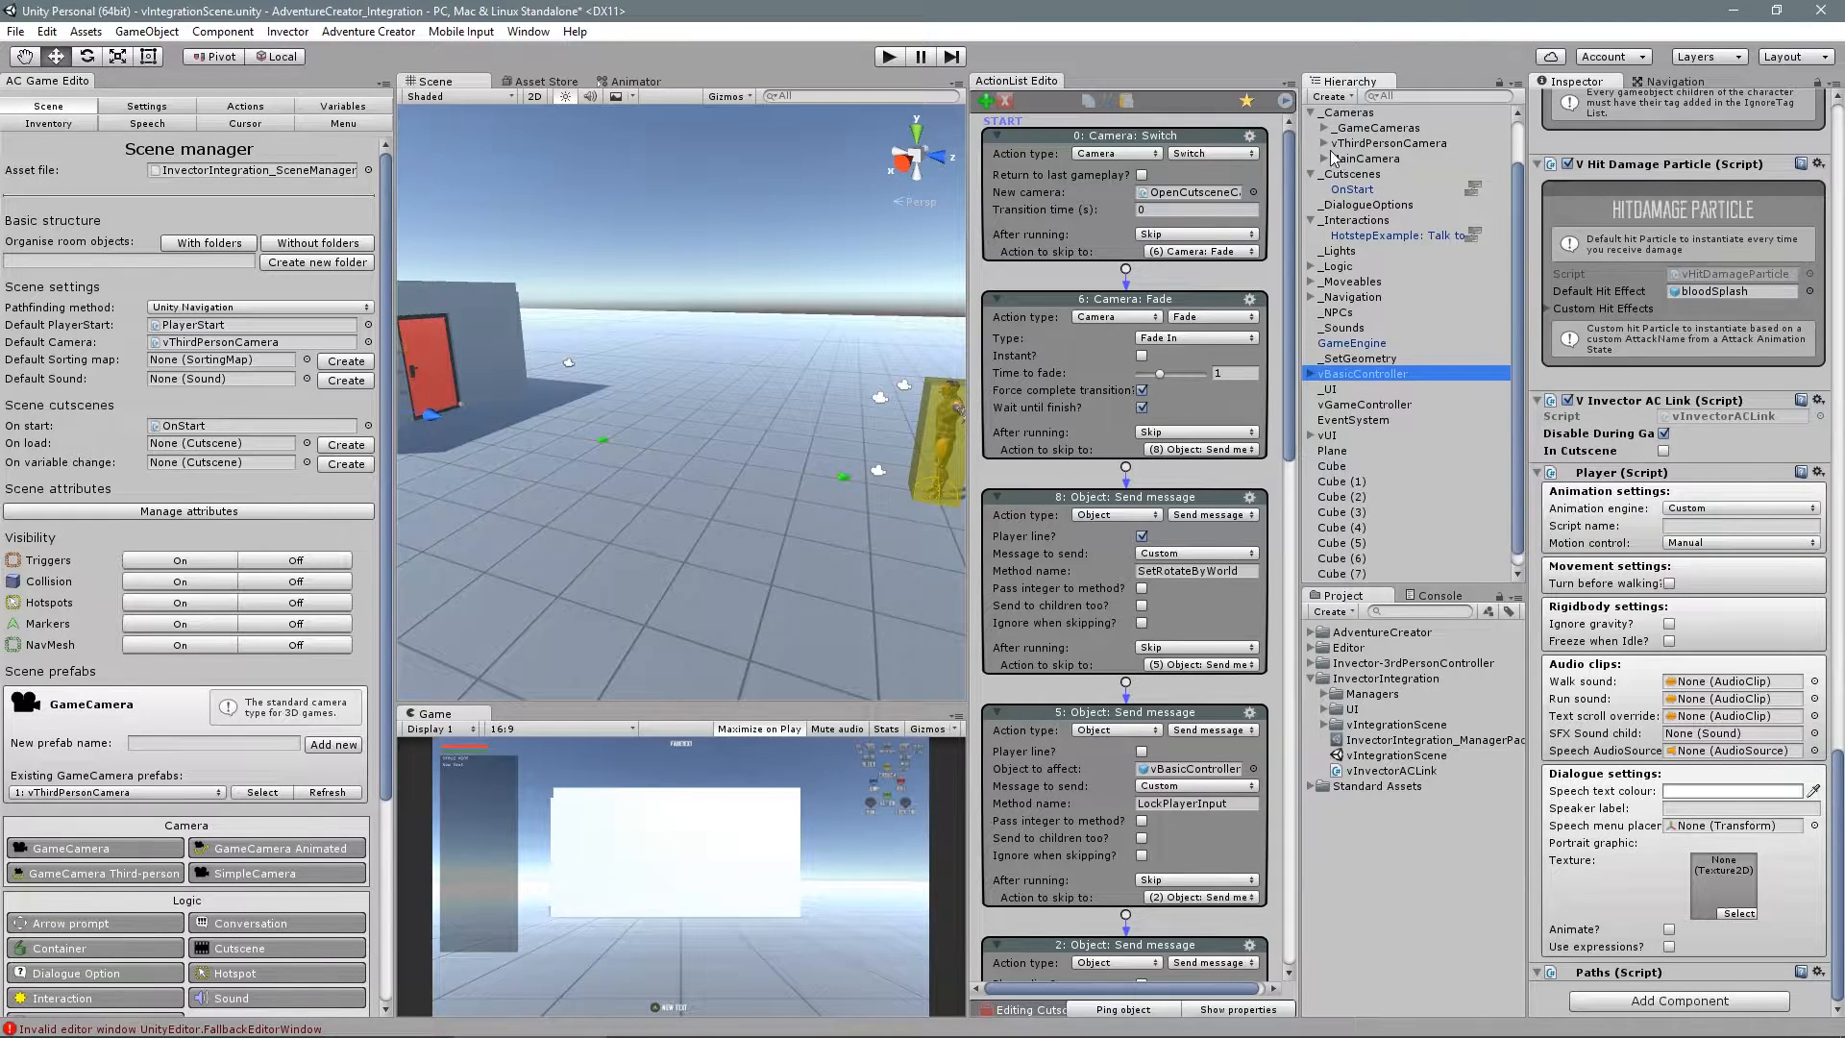
pyautogui.click(1391, 142)
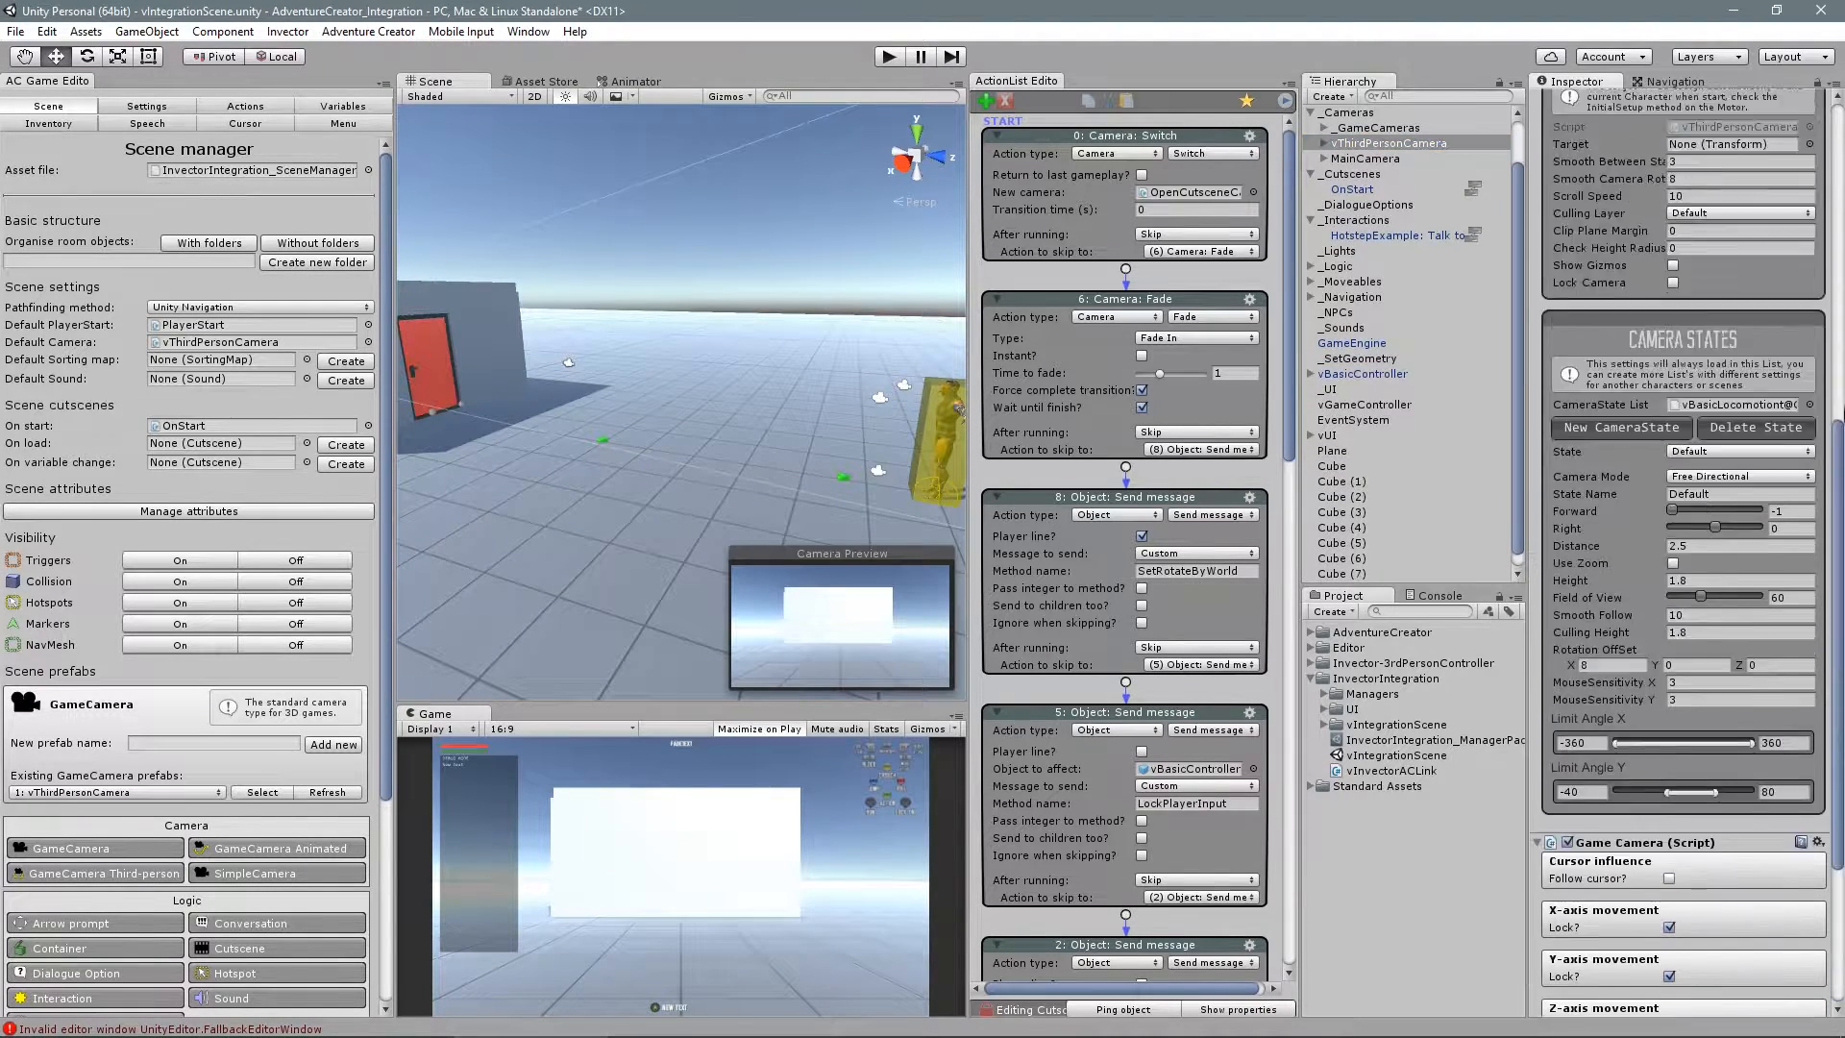
pyautogui.click(1627, 117)
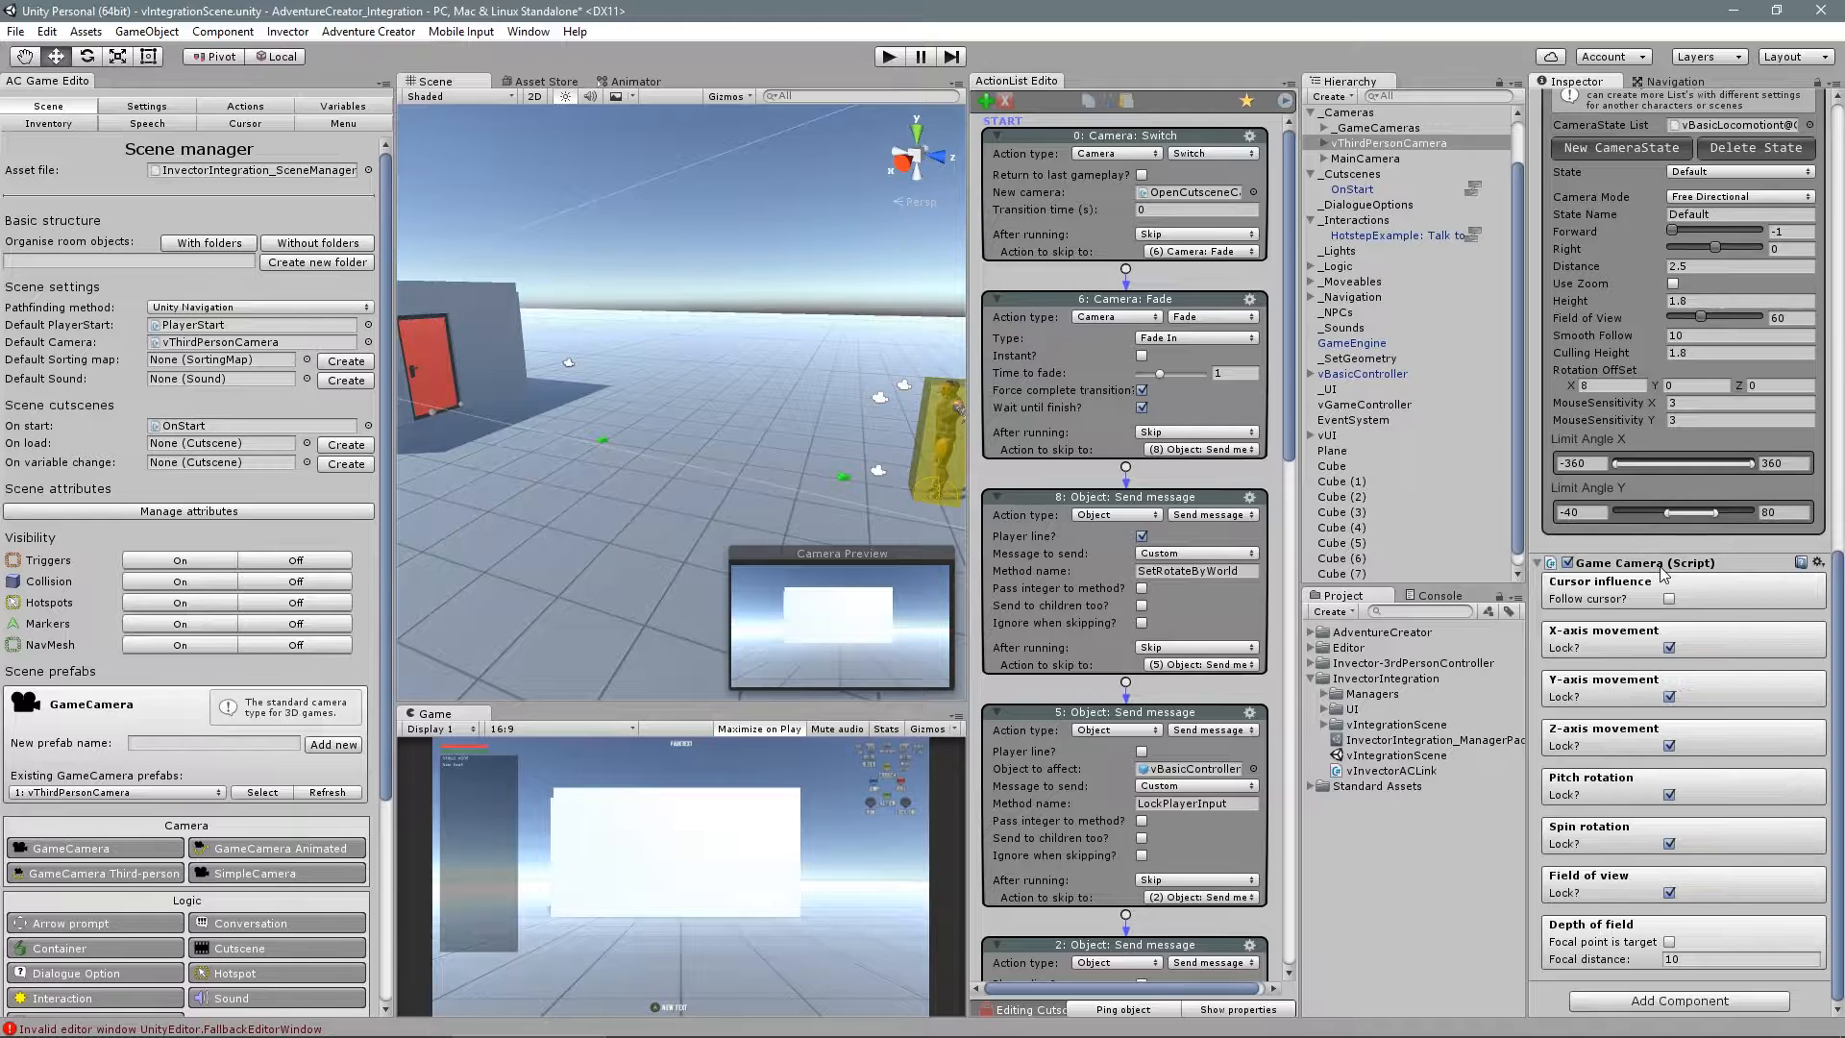
pyautogui.click(256, 342)
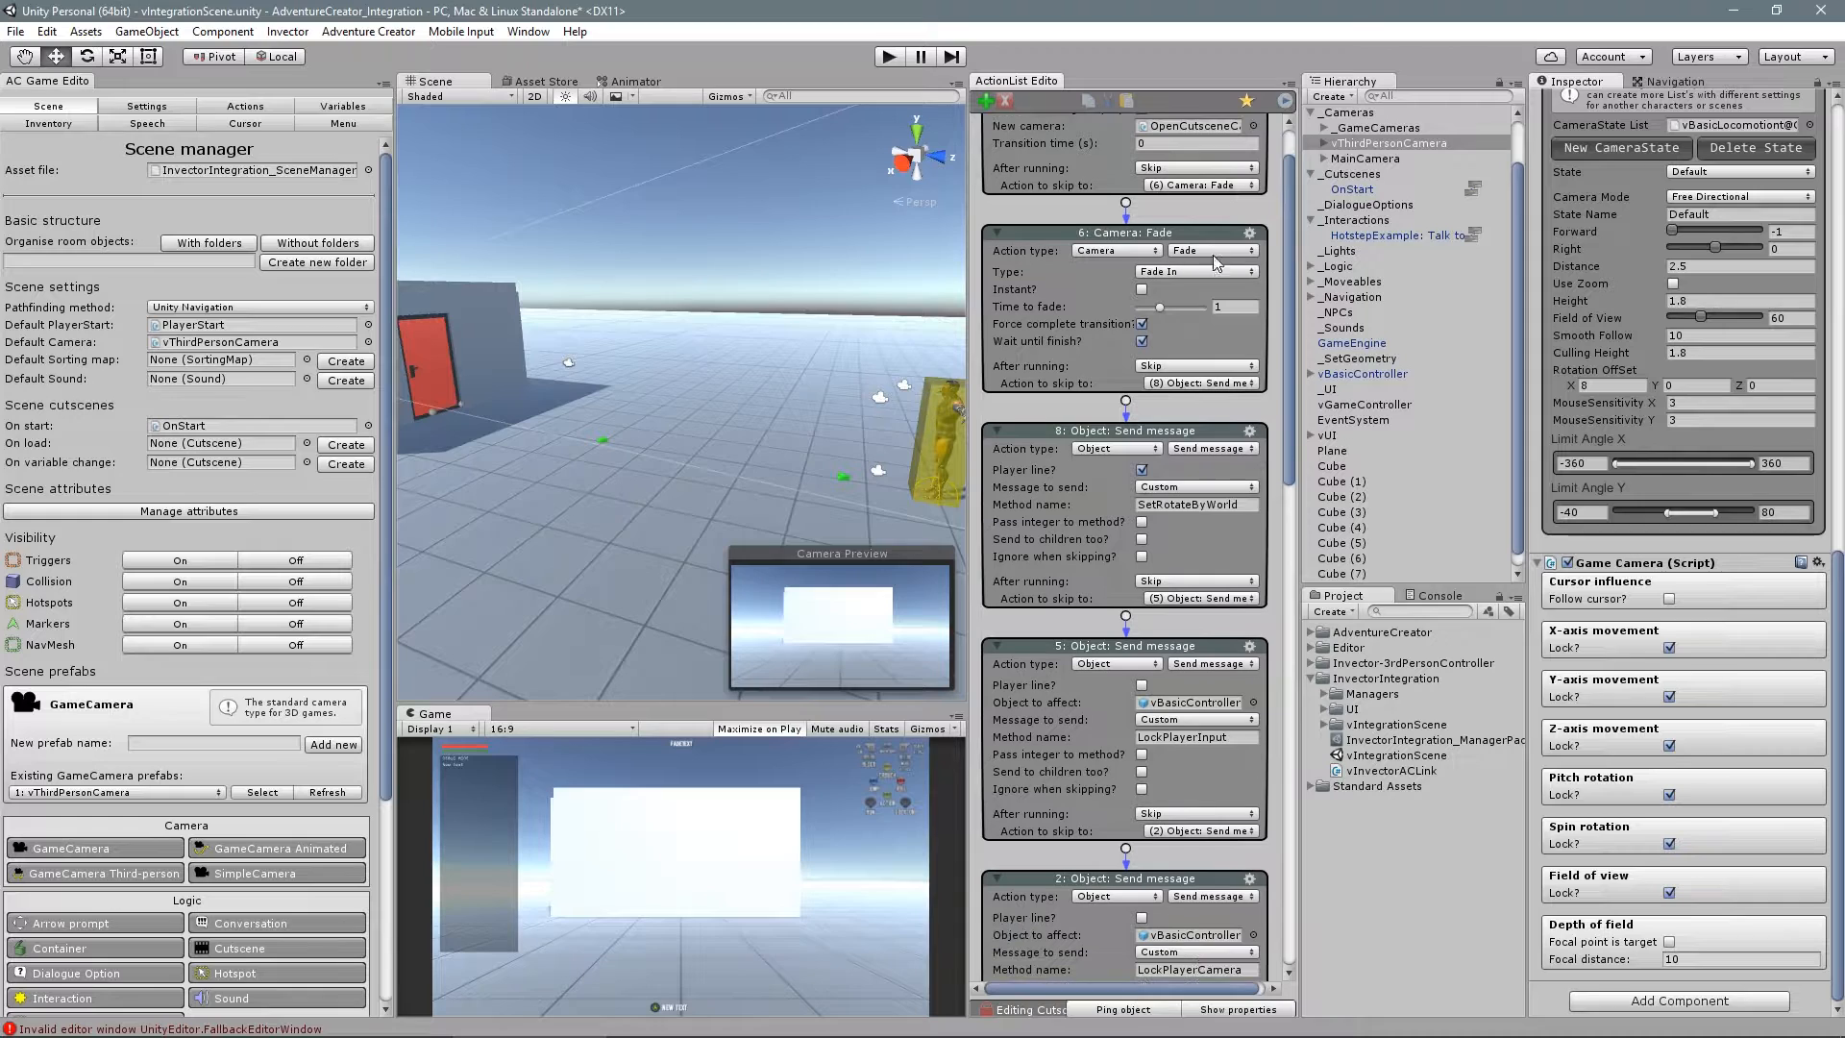
# Step: Review the OnStart cutscene's actions and inspect the Marker destination object under _Navigation
pyautogui.scroll(-3)
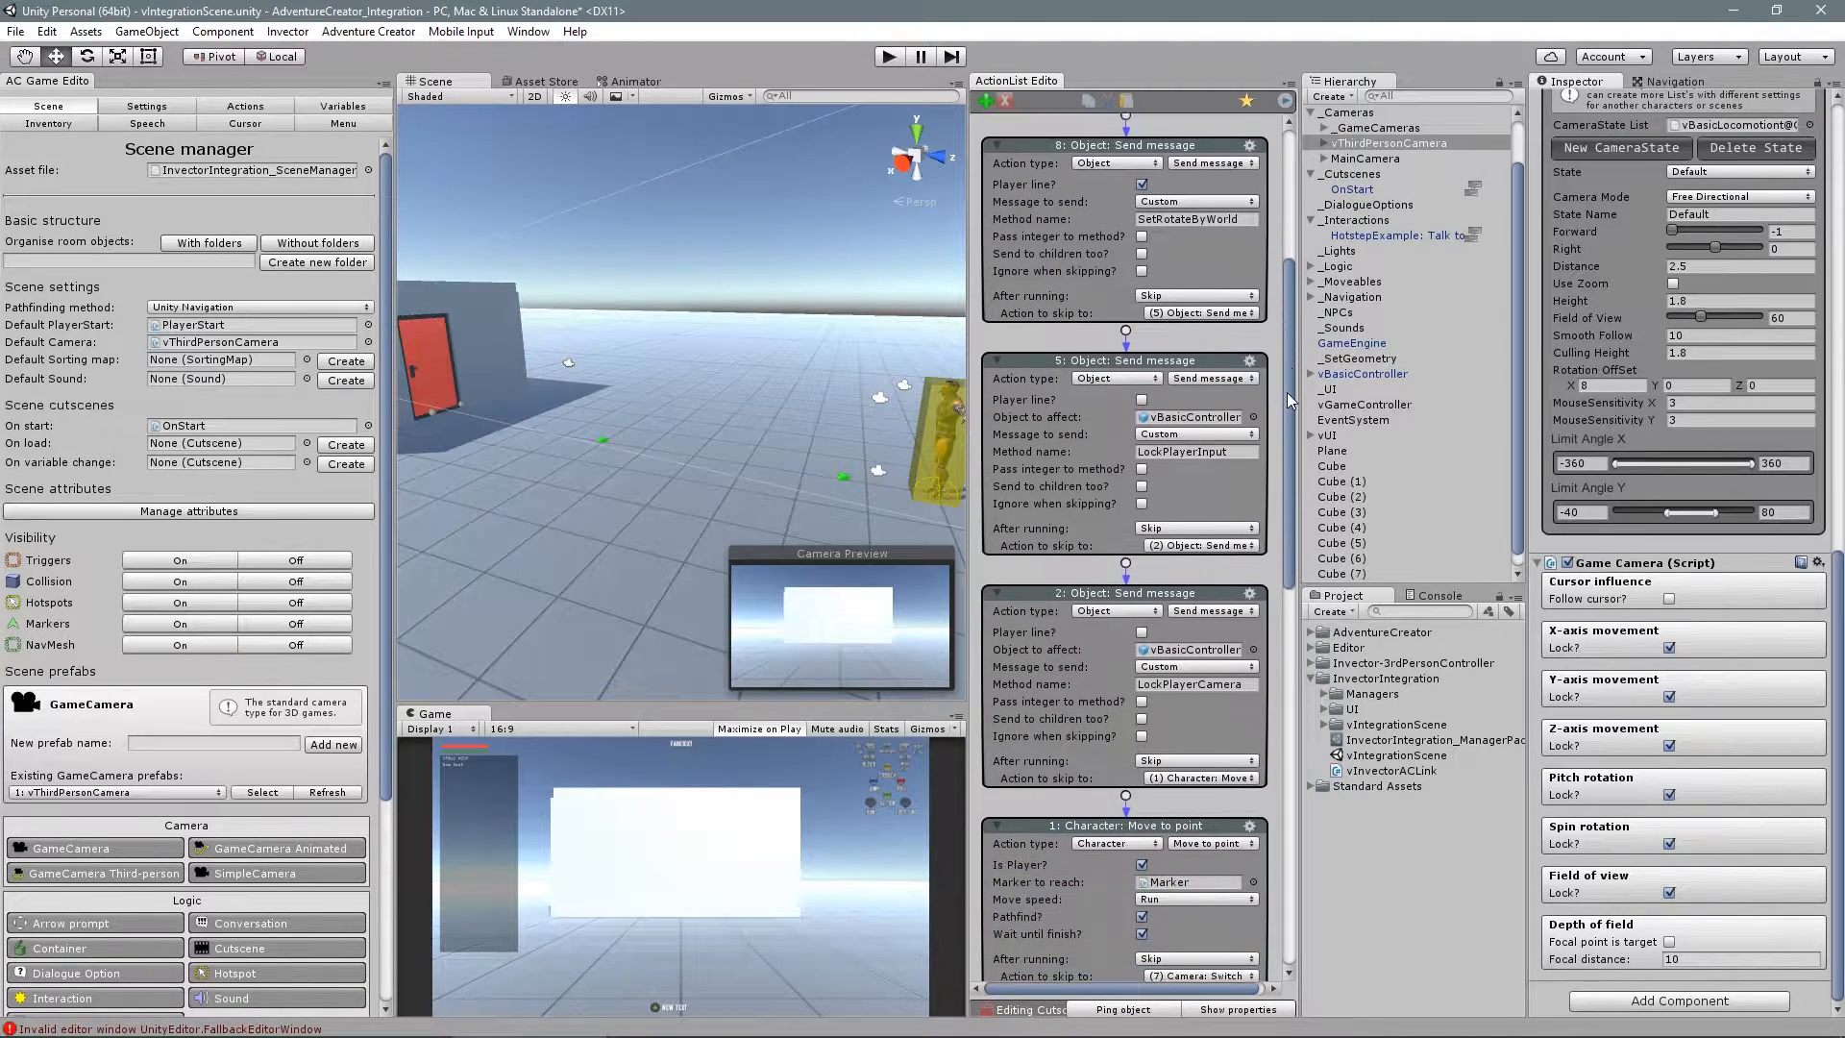
pyautogui.scroll(-3)
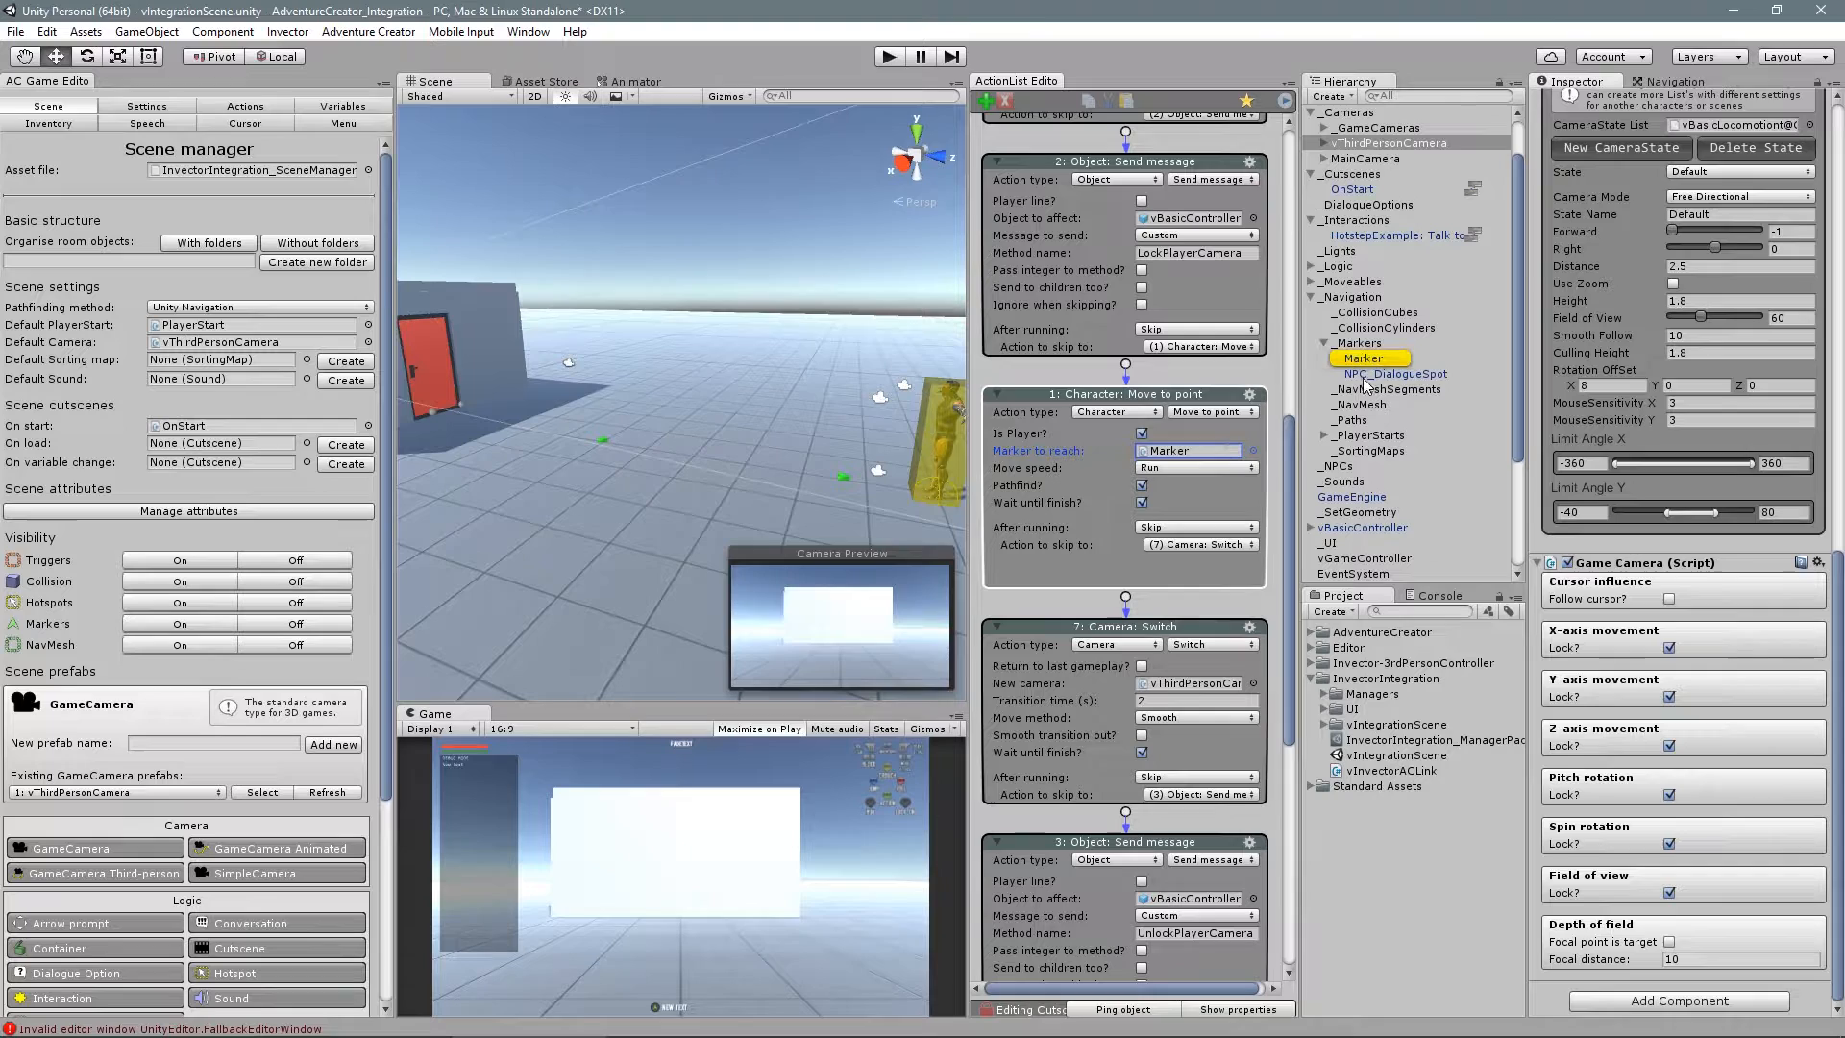
pyautogui.click(1368, 357)
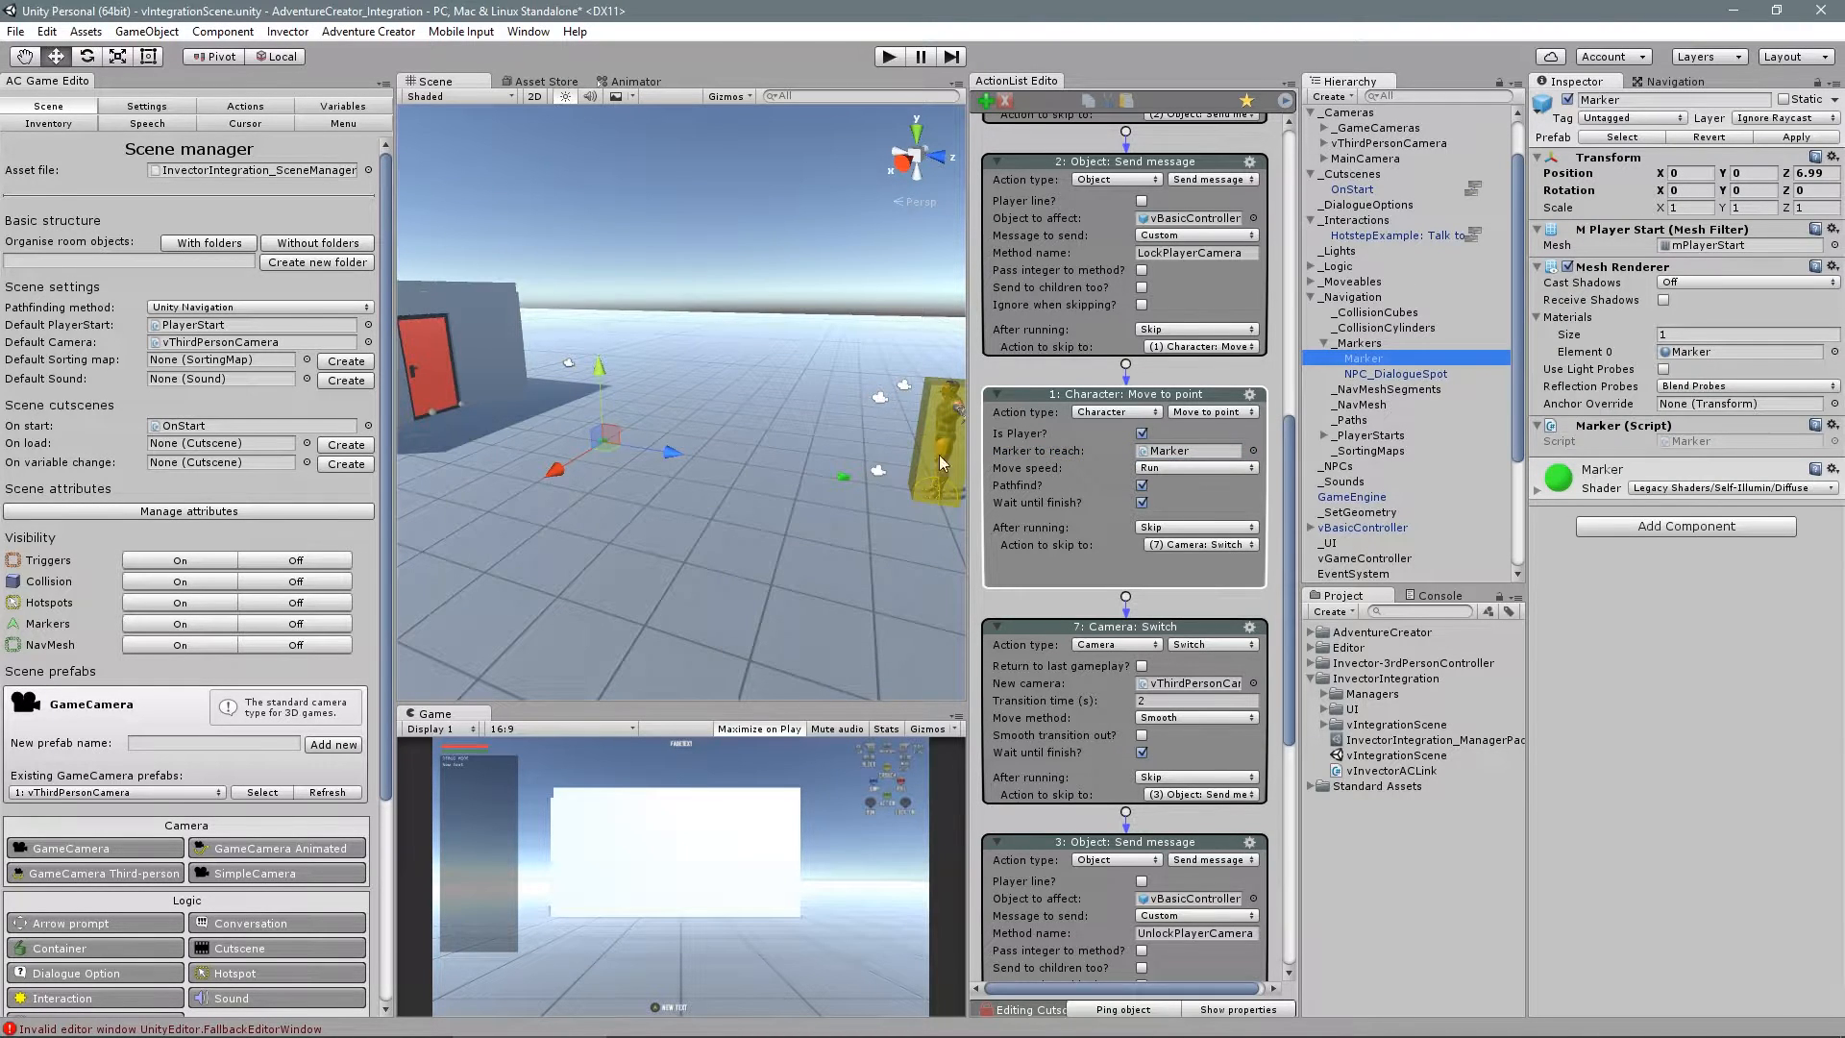
pyautogui.scroll(-3)
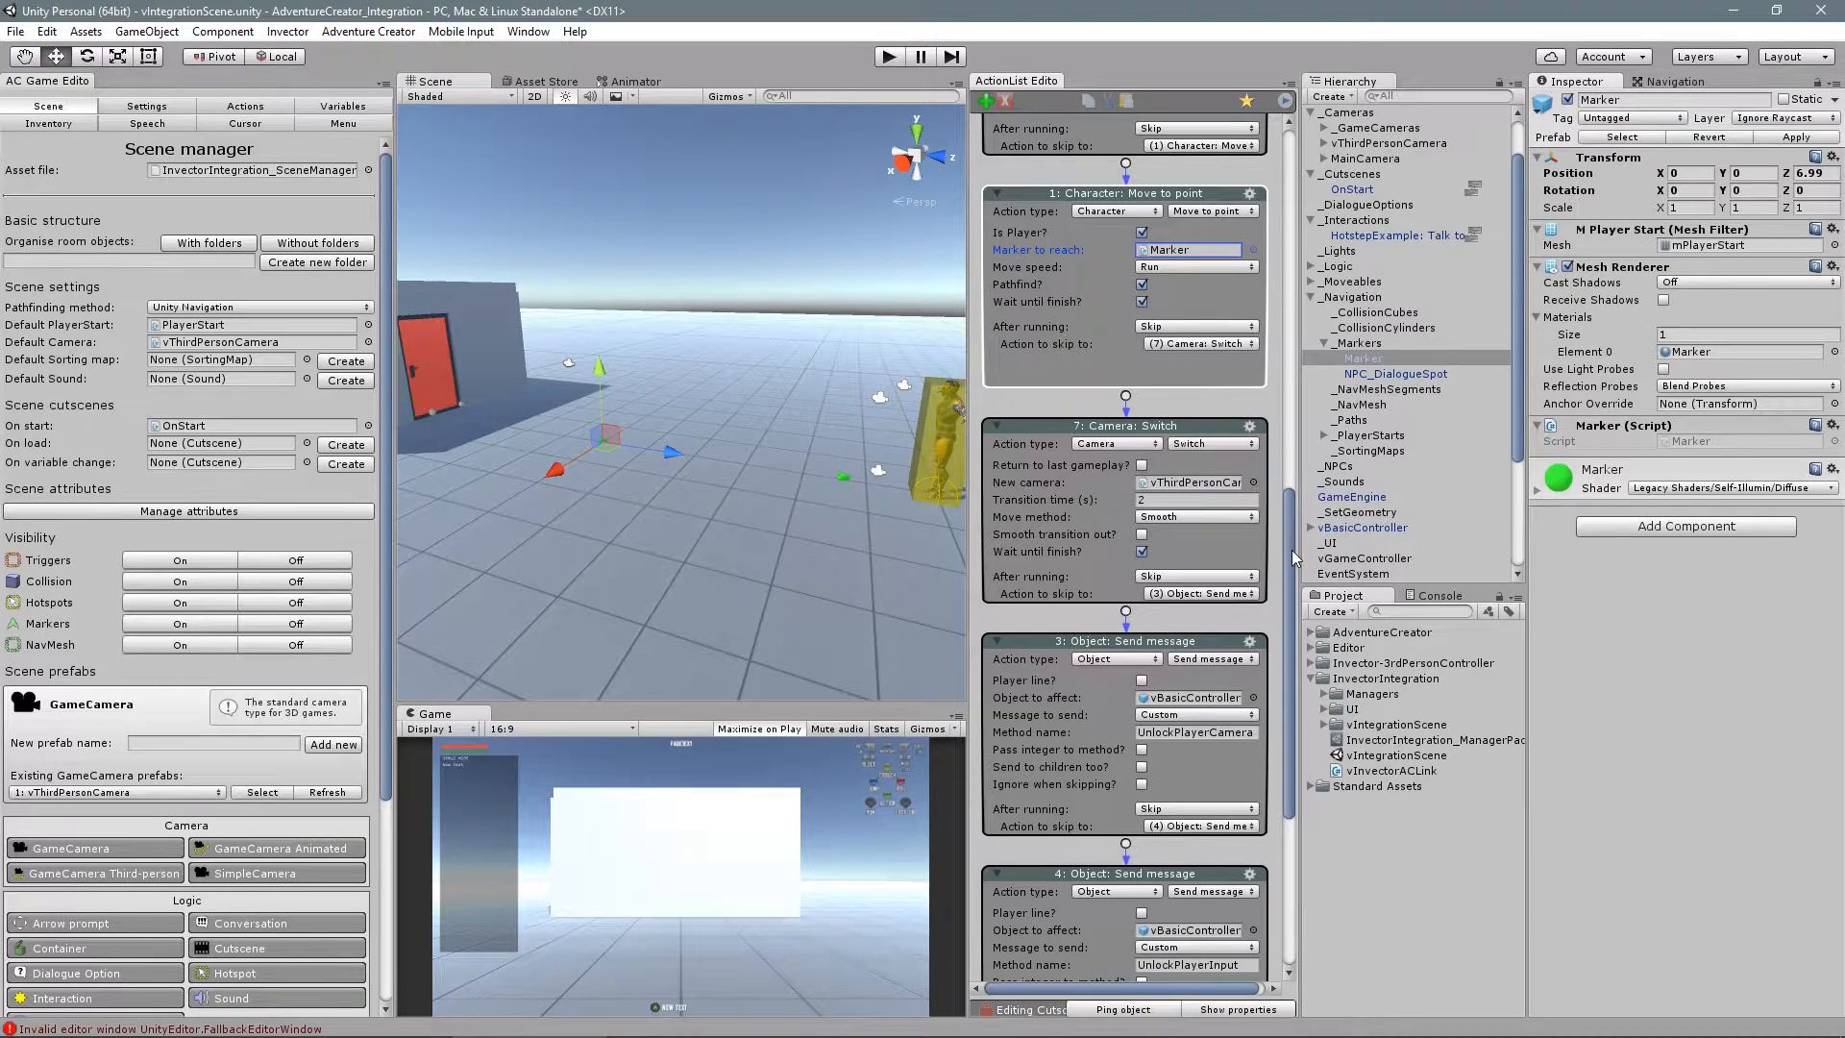
pyautogui.scroll(-3)
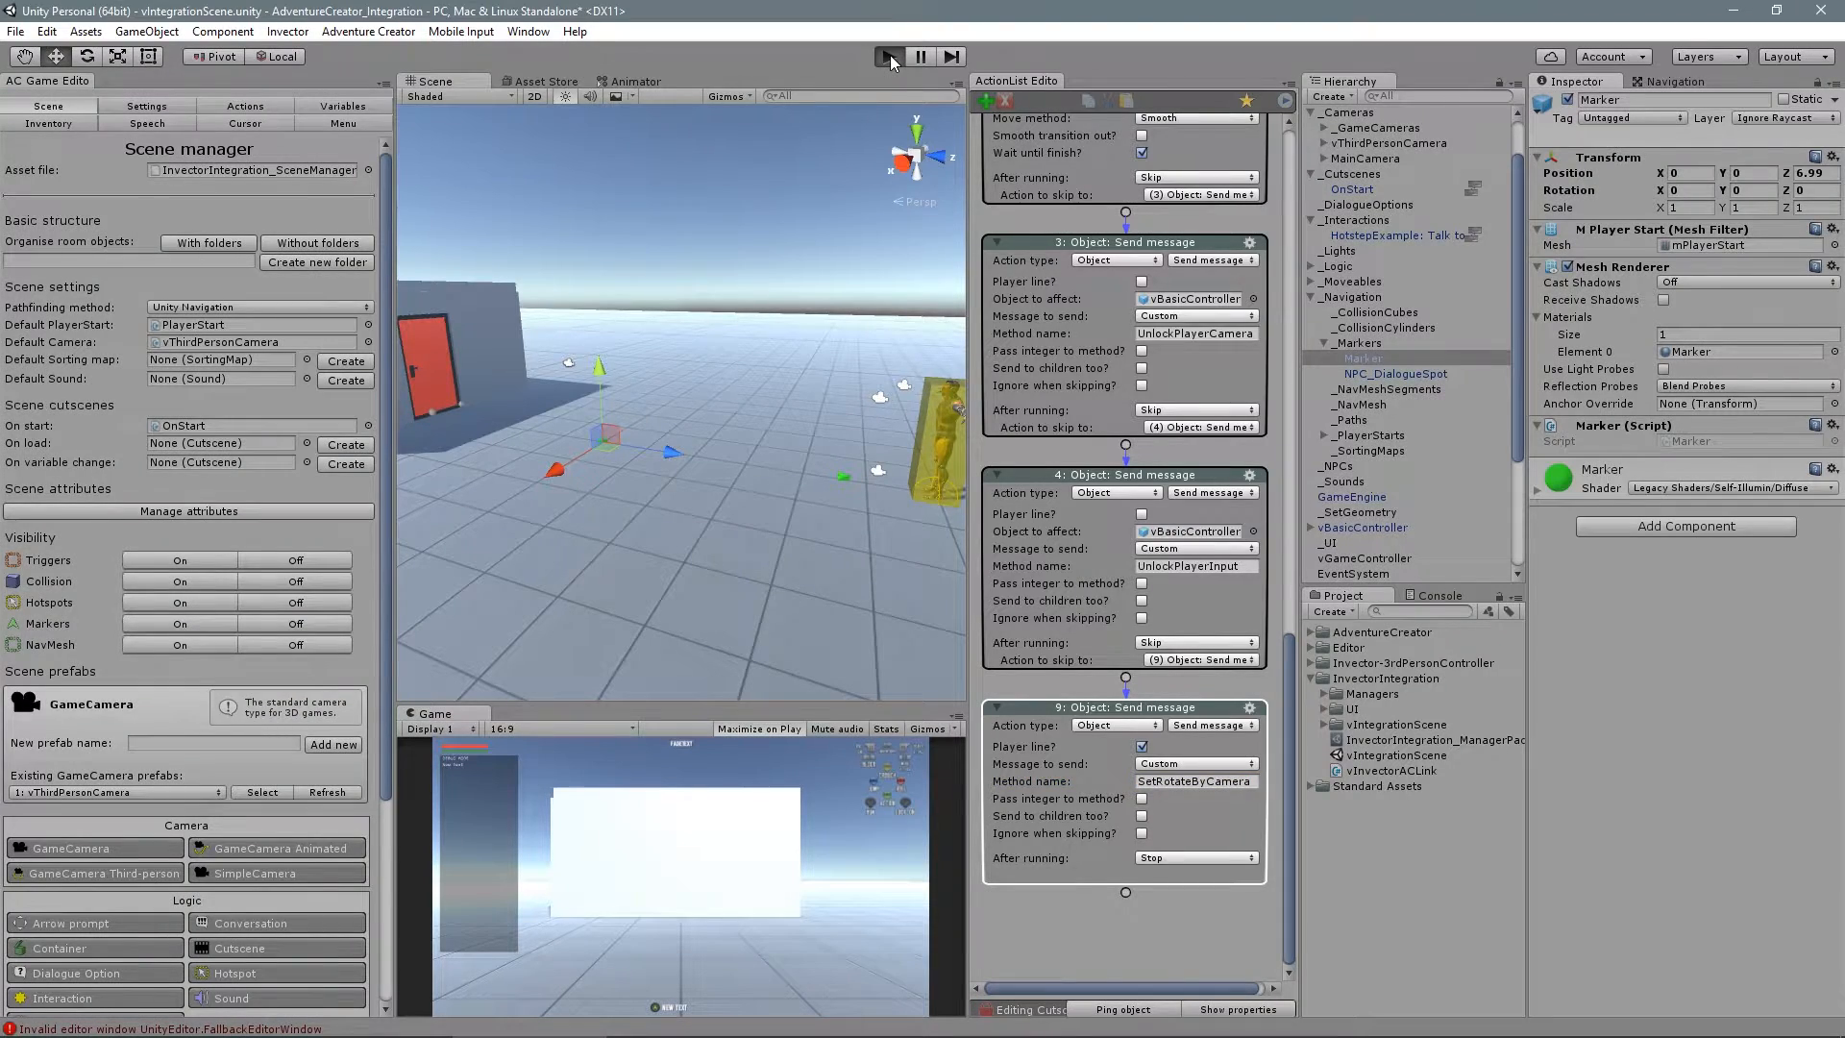
# Step: Play-test the scene twice to check the hotspot dialogue and the cutscene in full game view
pyautogui.click(888, 56)
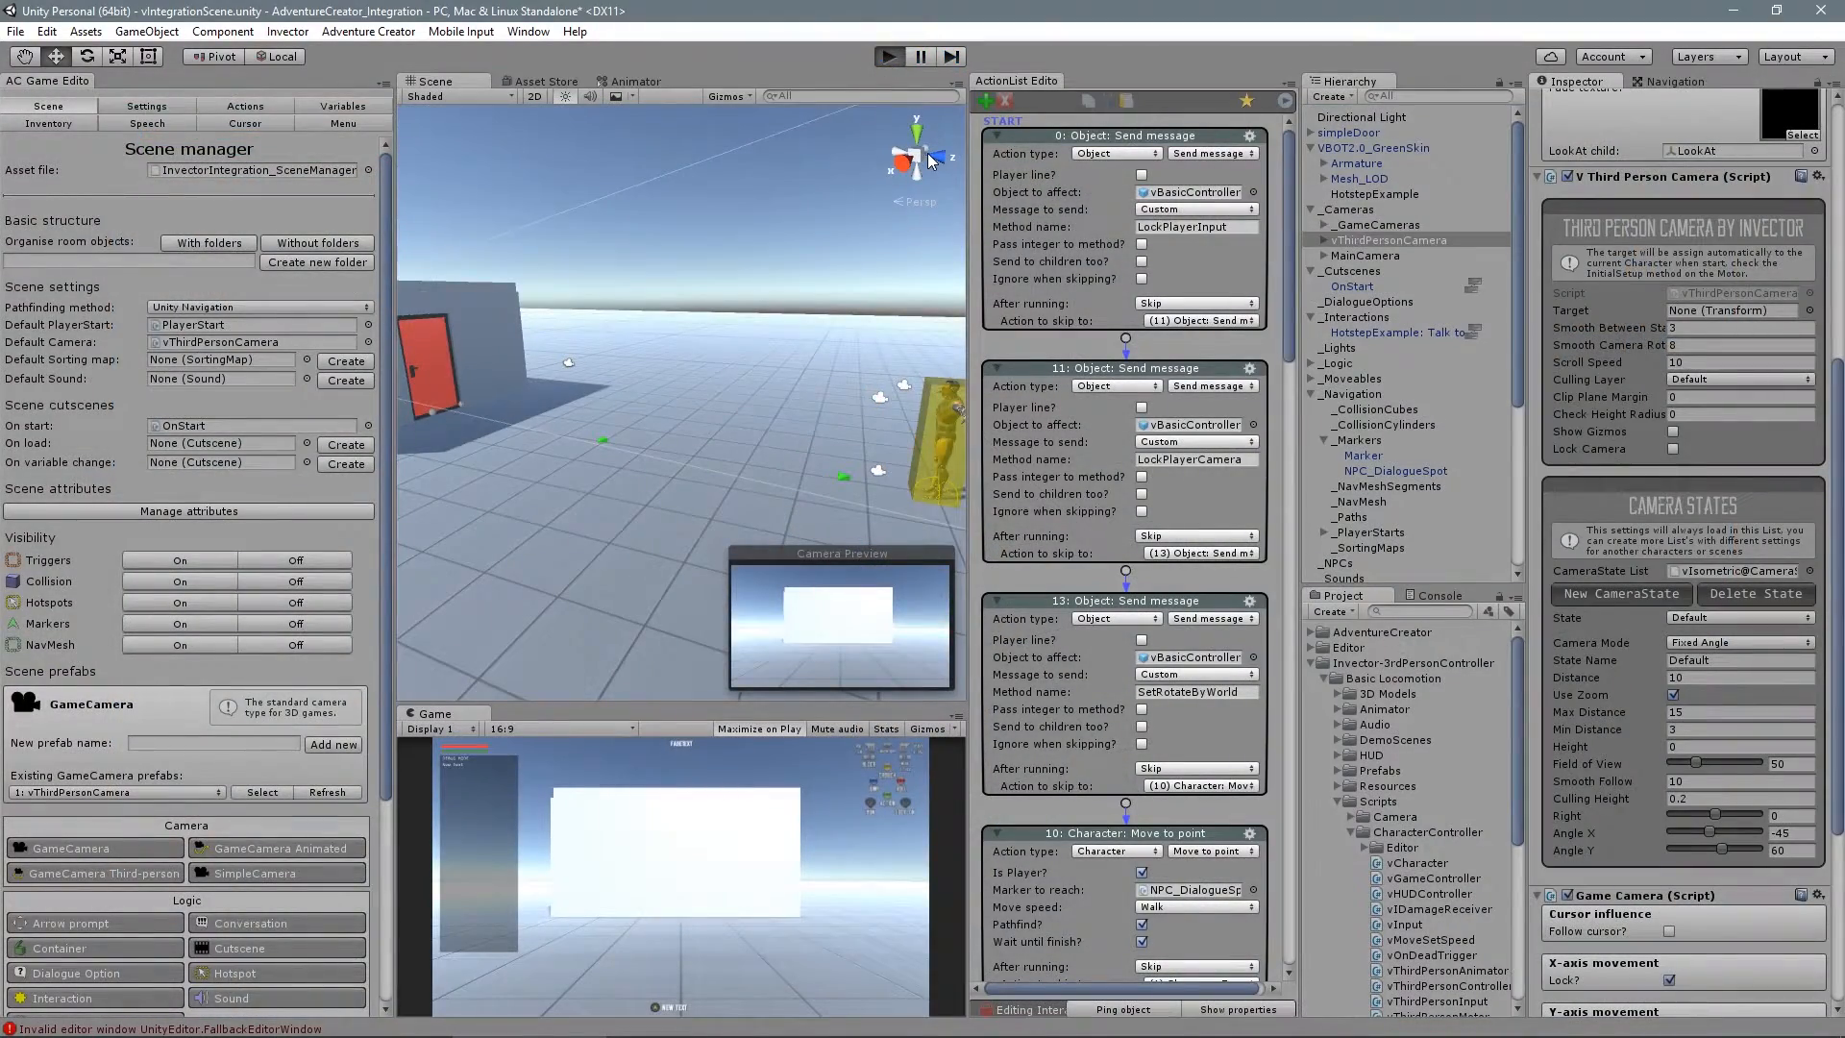
pyautogui.click(888, 56)
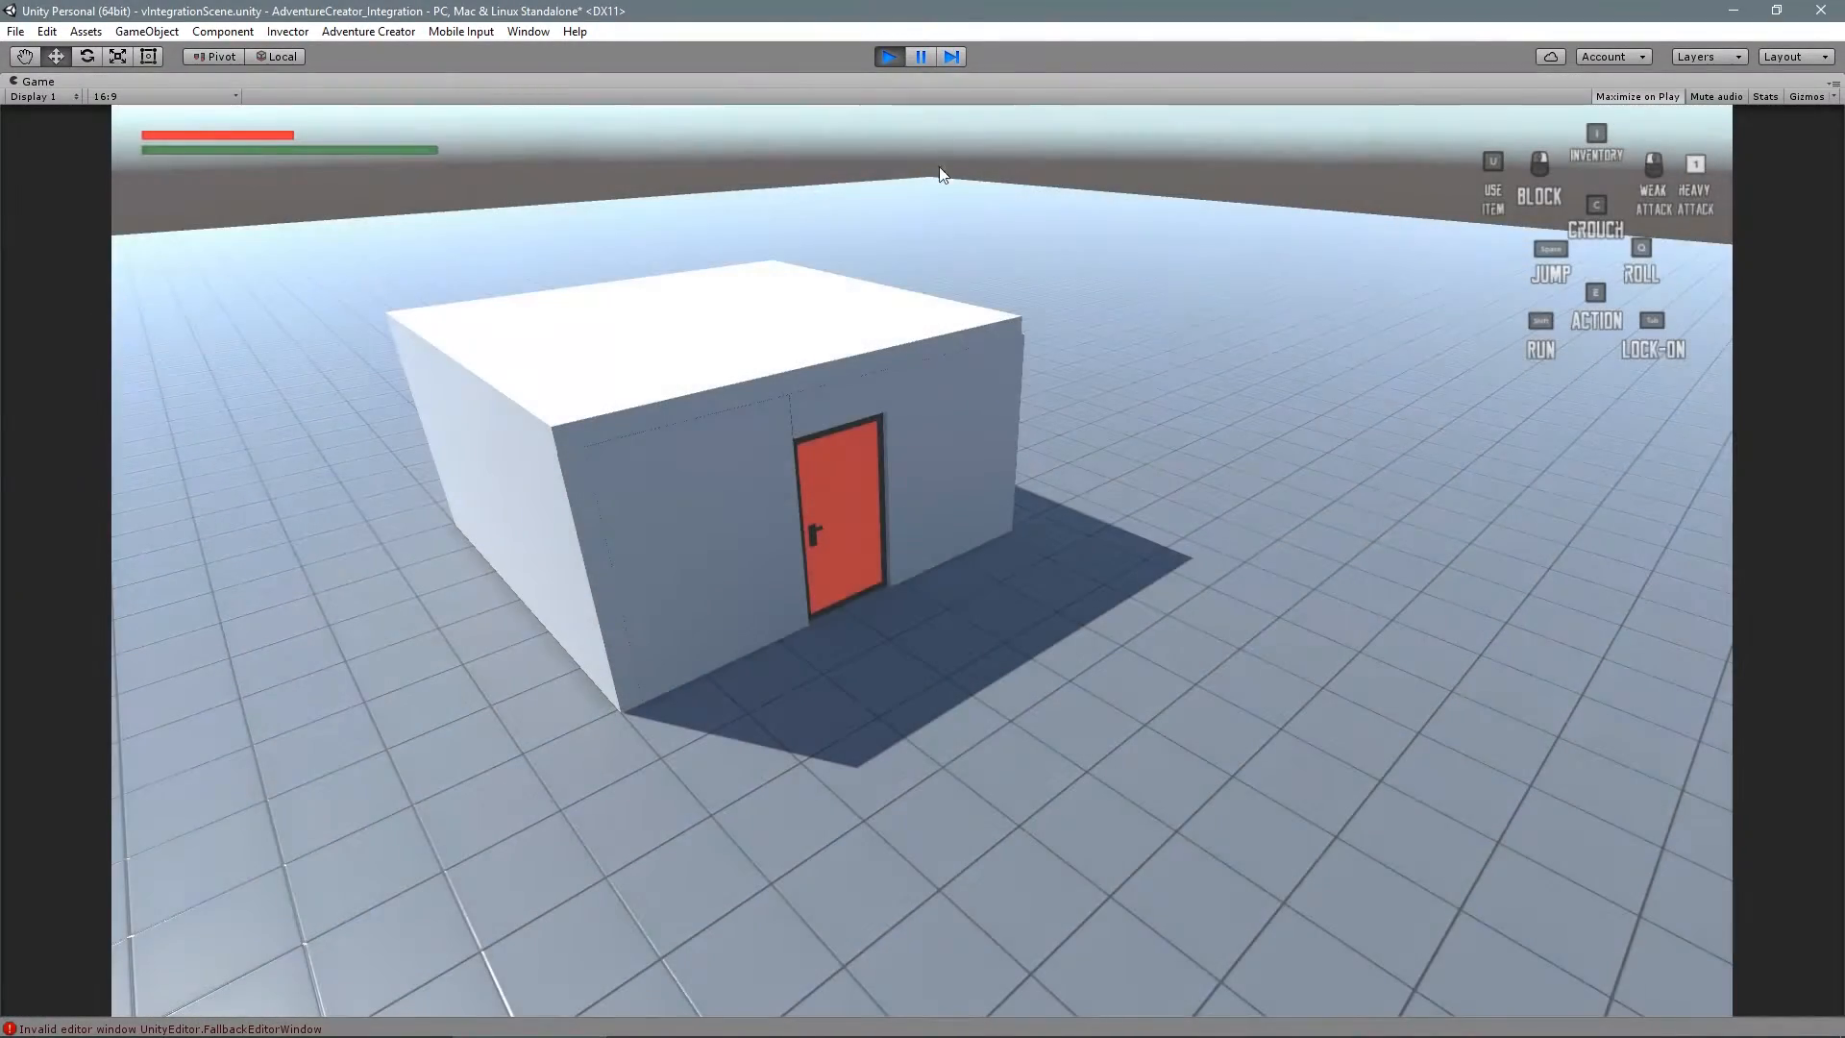